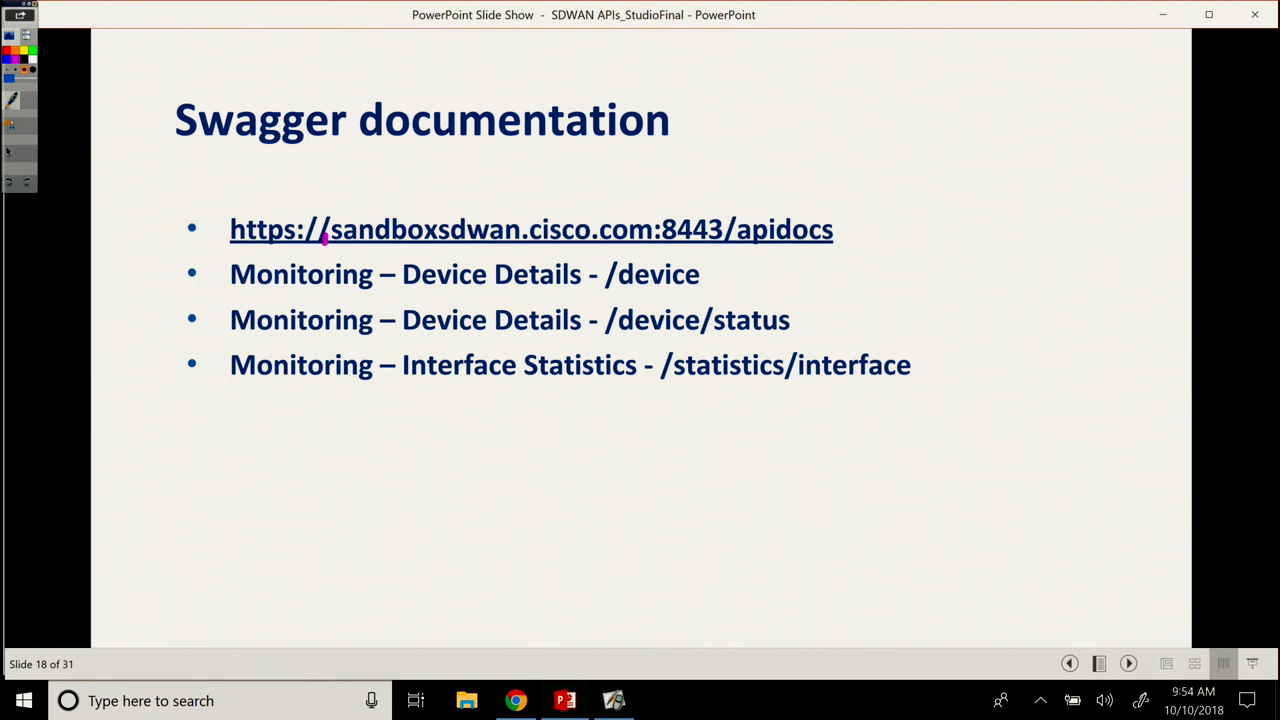
Step: Underline the sandboxsdwan apidocs URL on slide 18 with magenta pen ink
{"action": "left_click_drag", "start_coordinate": [325, 248], "coordinate": [730, 260]}
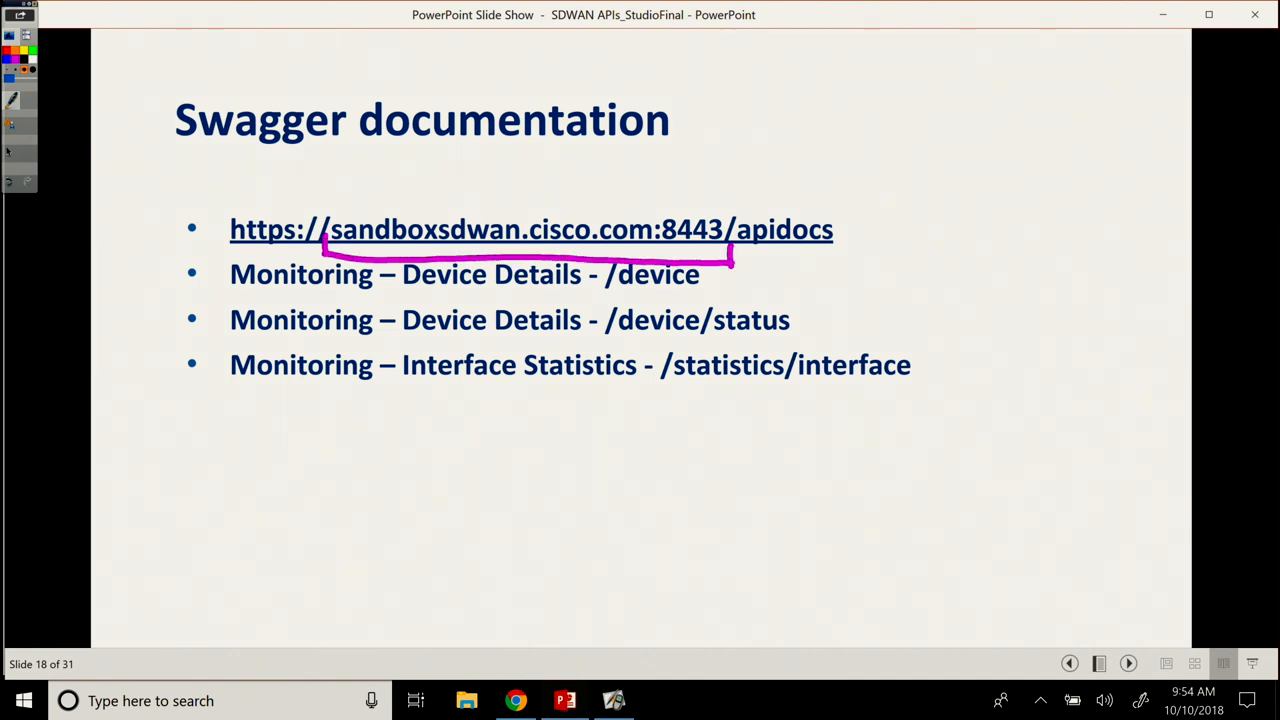
{"action": "left_click_drag", "start_coordinate": [730, 240], "coordinate": [860, 230]}
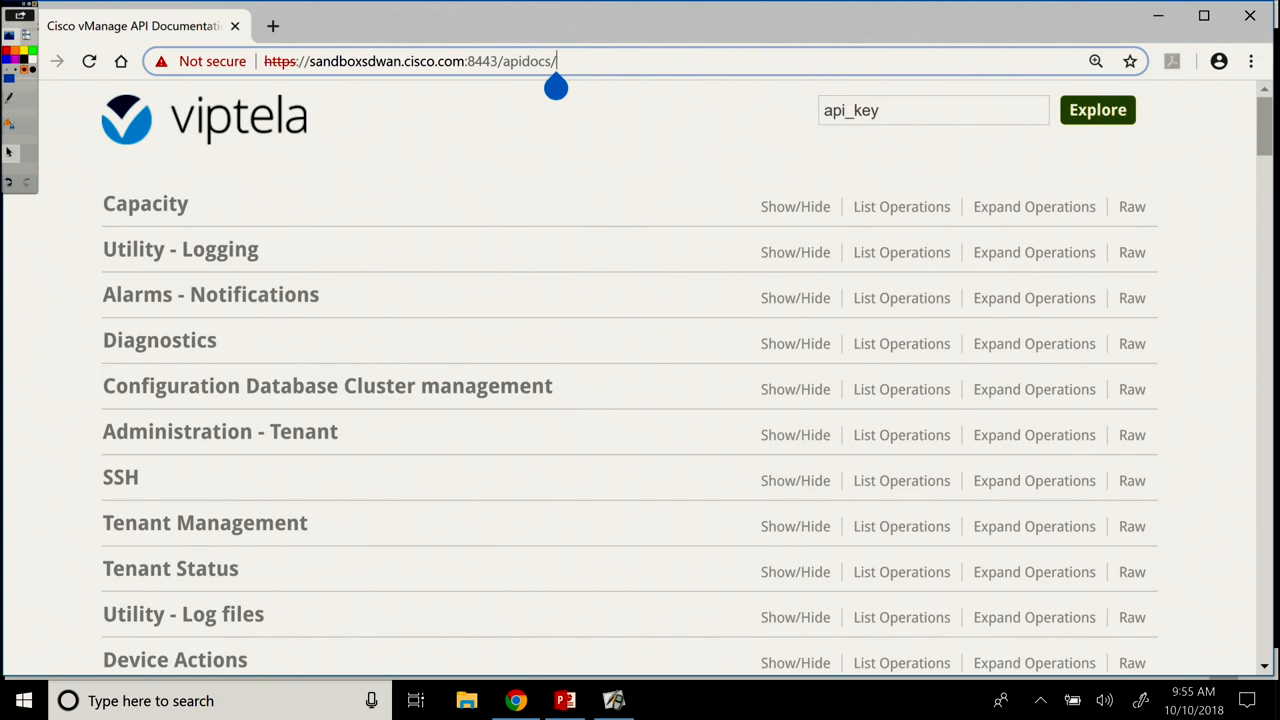
Step: Scroll the sandbox apidocs page through categories from Capacity to the Configuration policy builders
{"action": "scroll", "scroll_direction": "down", "scroll_amount": 3}
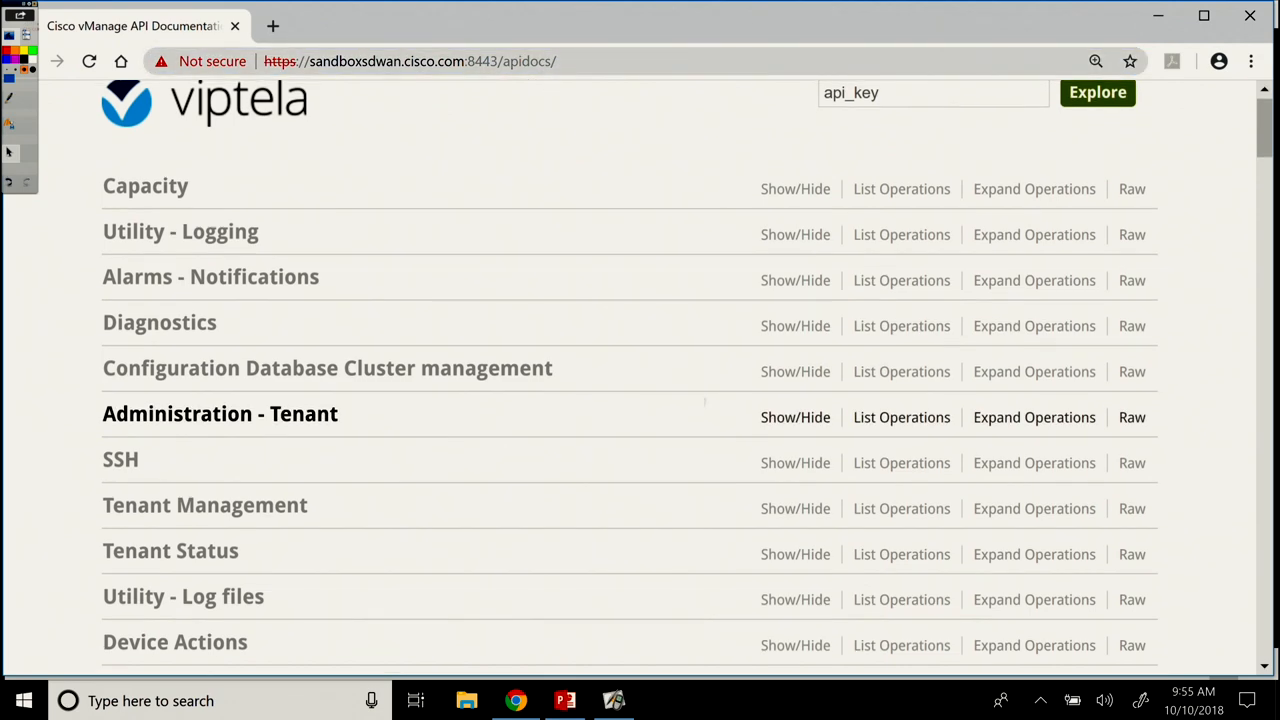
{"action": "scroll", "scroll_direction": "down", "scroll_amount": 3}
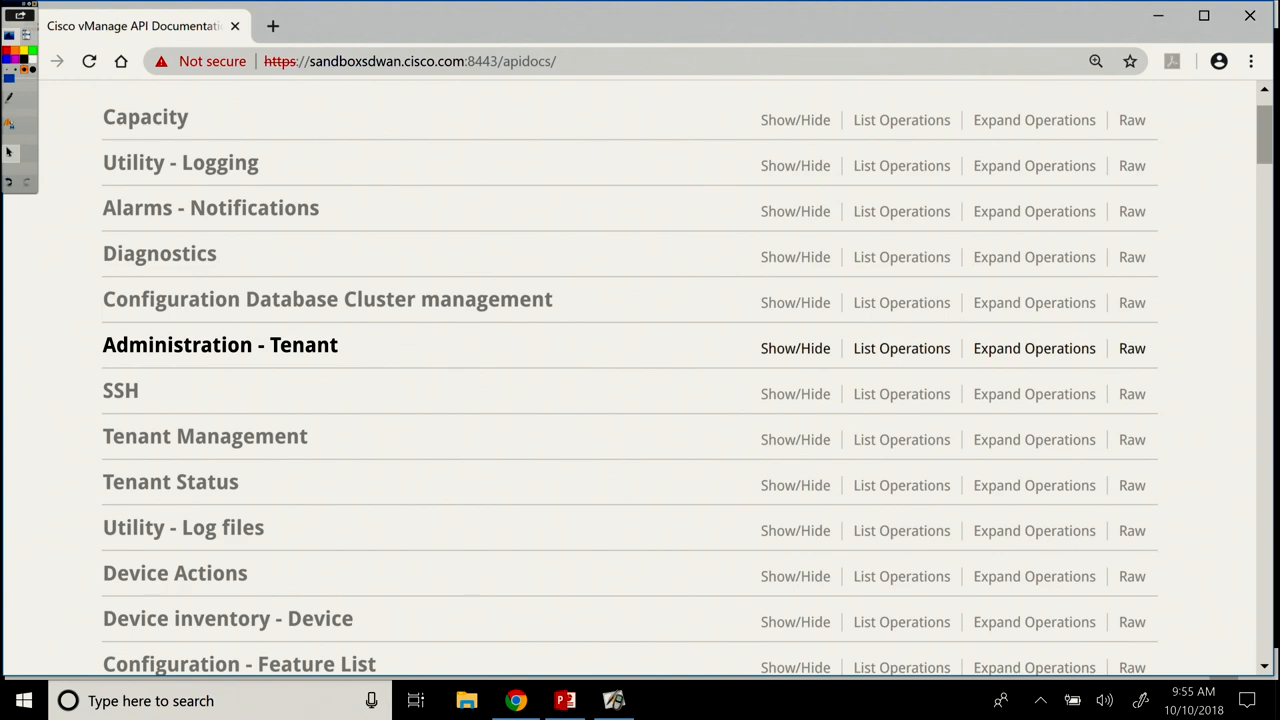
{"action": "scroll", "scroll_direction": "down", "scroll_amount": 3}
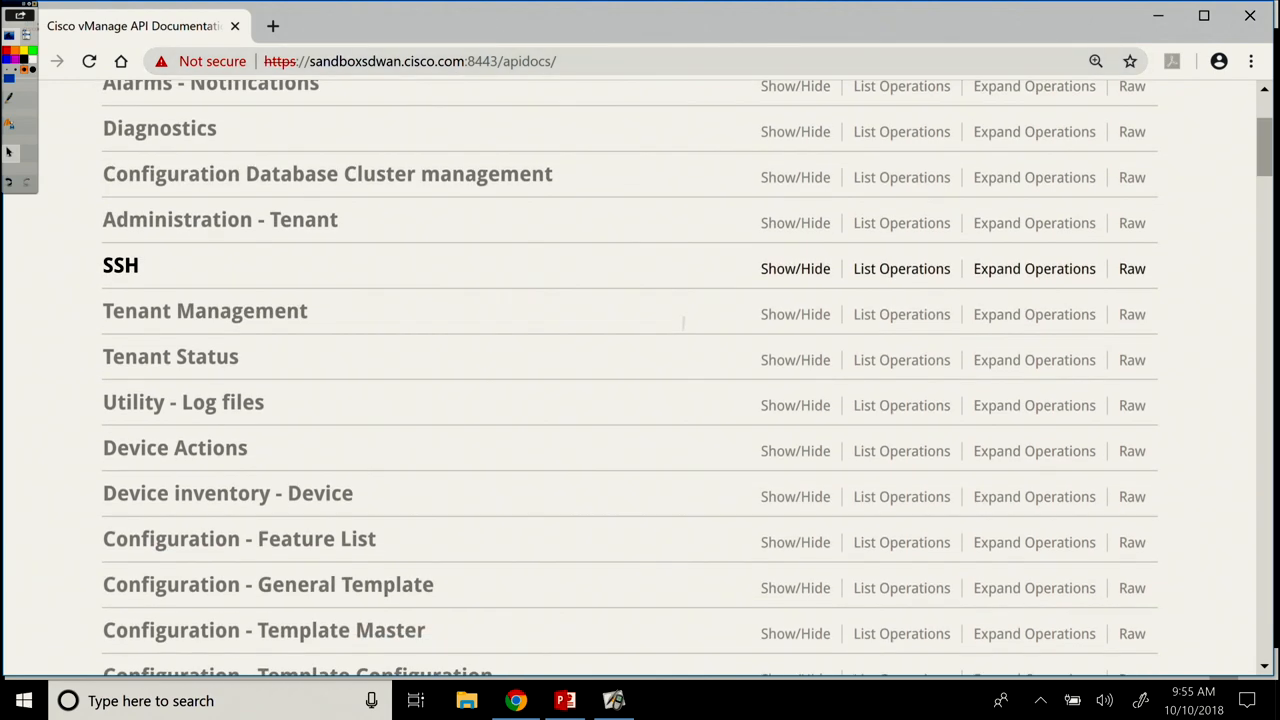
{"action": "scroll", "scroll_direction": "down", "scroll_amount": 3}
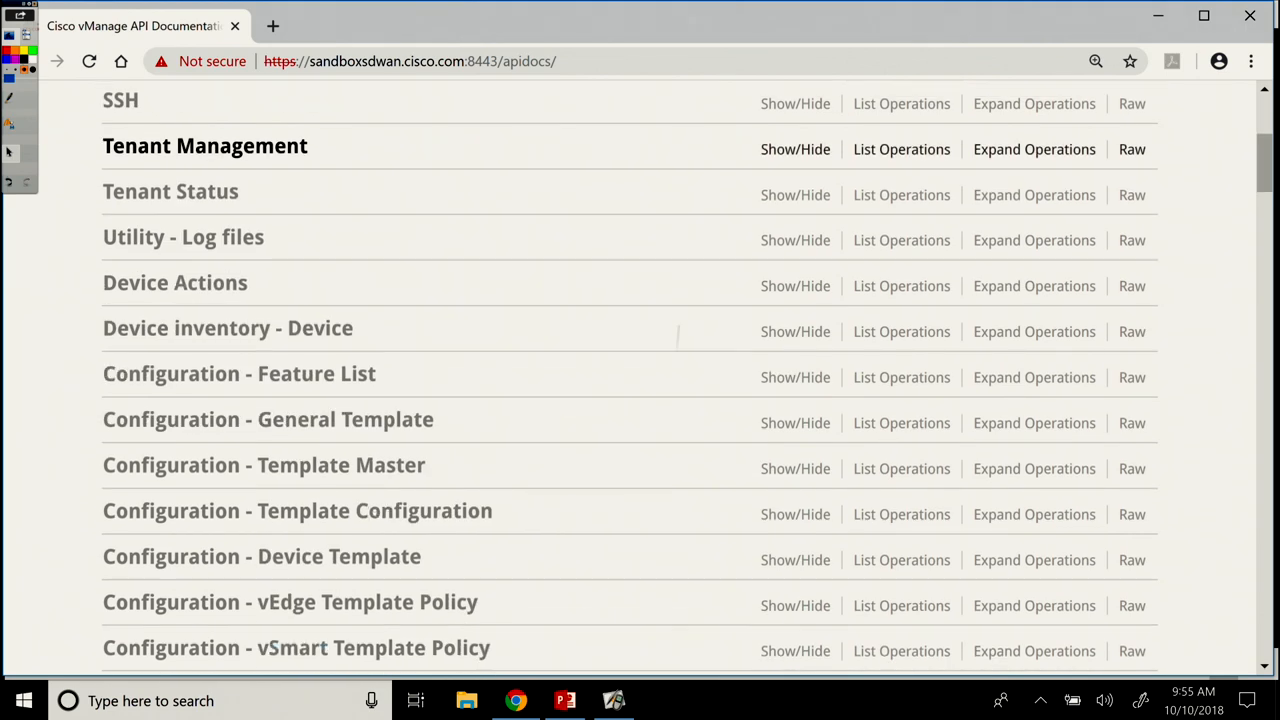
{"action": "scroll", "scroll_direction": "down", "scroll_amount": 3}
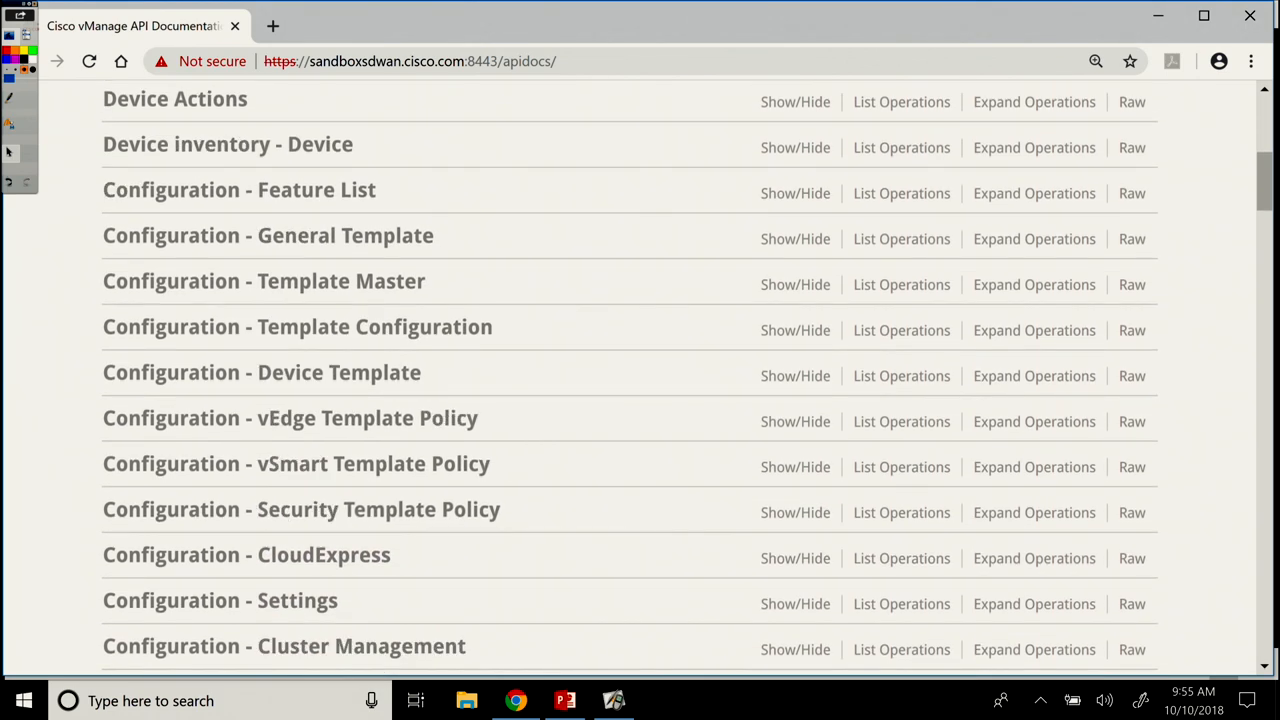
{"action": "scroll", "scroll_direction": "down", "scroll_amount": 3}
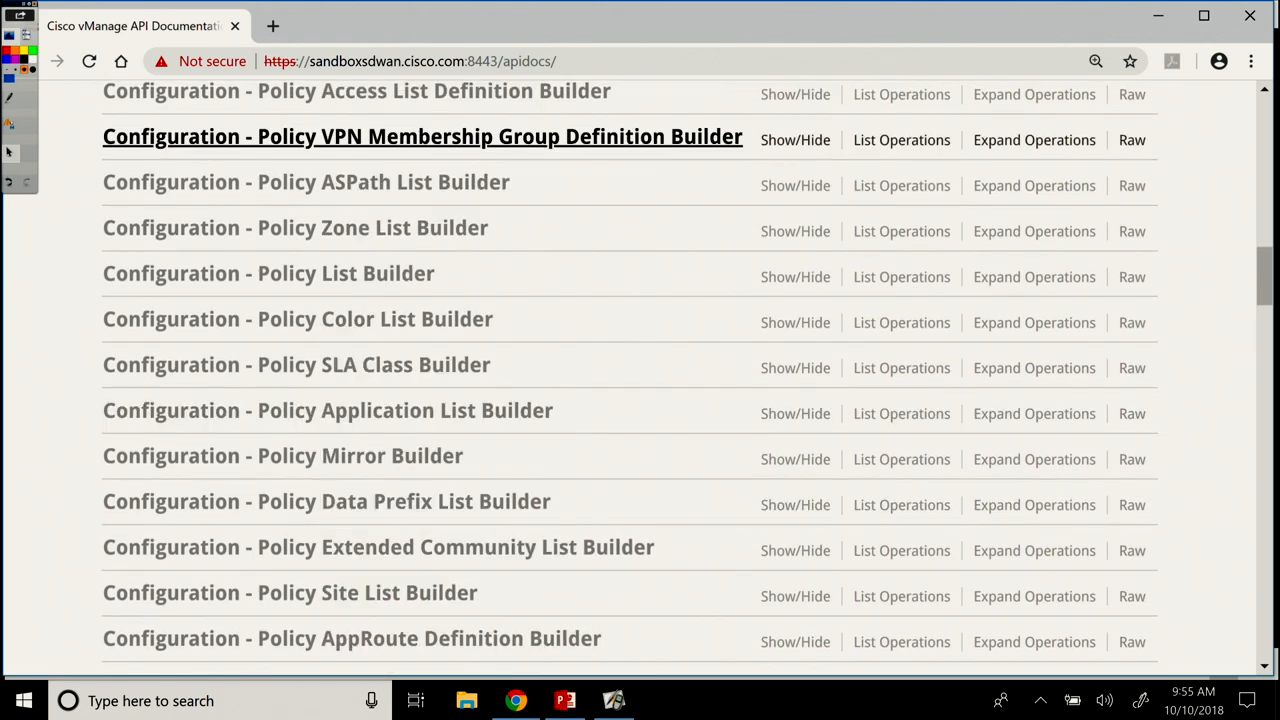
{"action": "scroll", "scroll_direction": "down", "scroll_amount": 3}
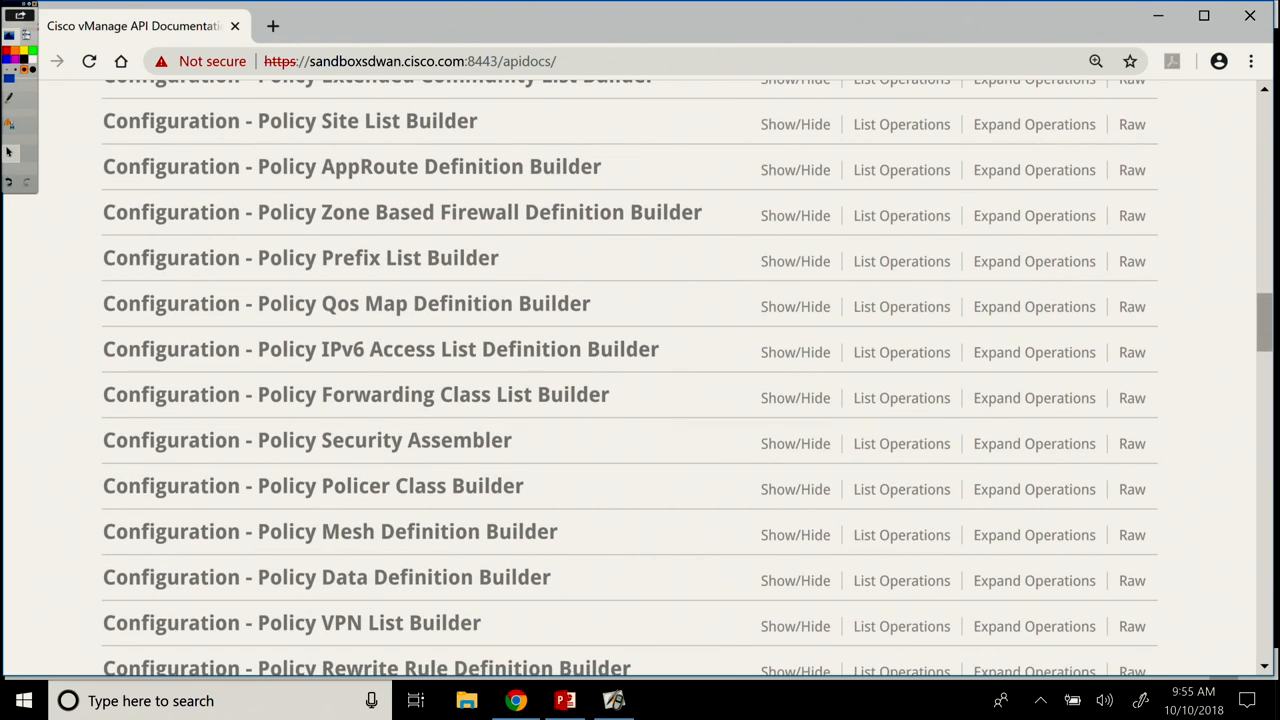
{"action": "scroll", "scroll_direction": "down", "scroll_amount": 3}
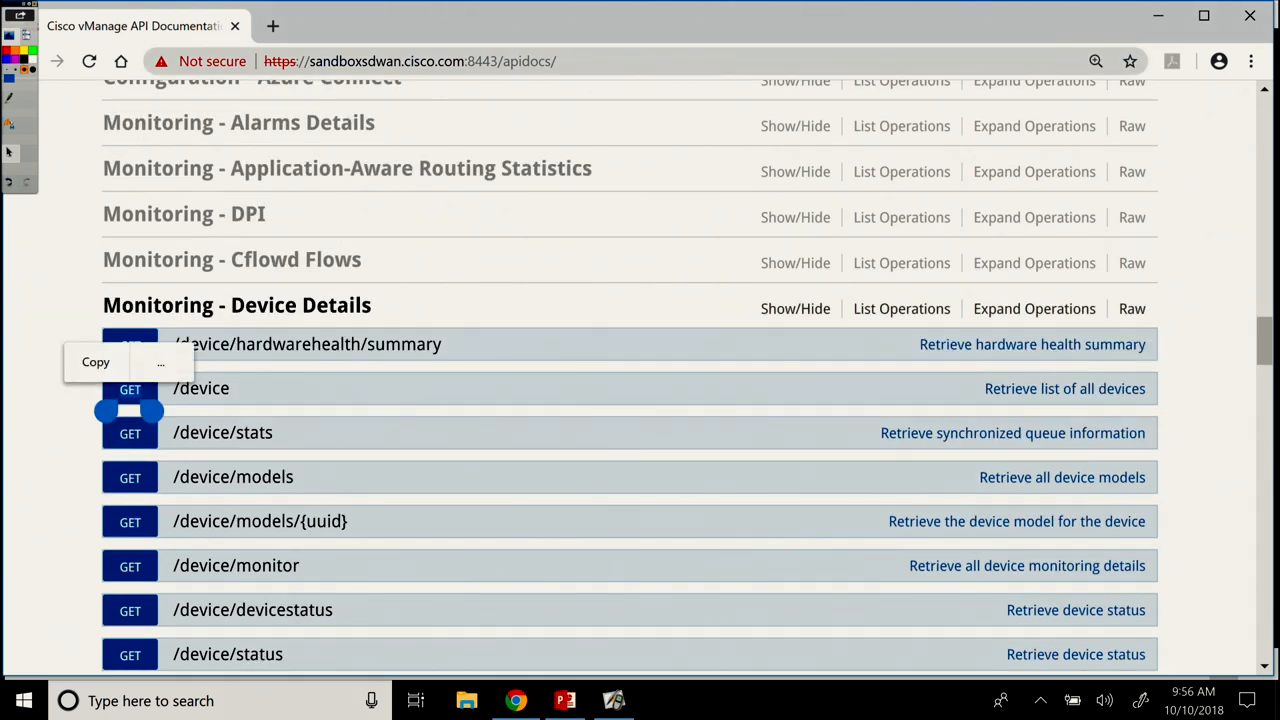
Step: Expand GET /device under Monitoring - Device Details and ink-annotate the section and method
{"action": "left_click", "coordinate": [200, 388]}
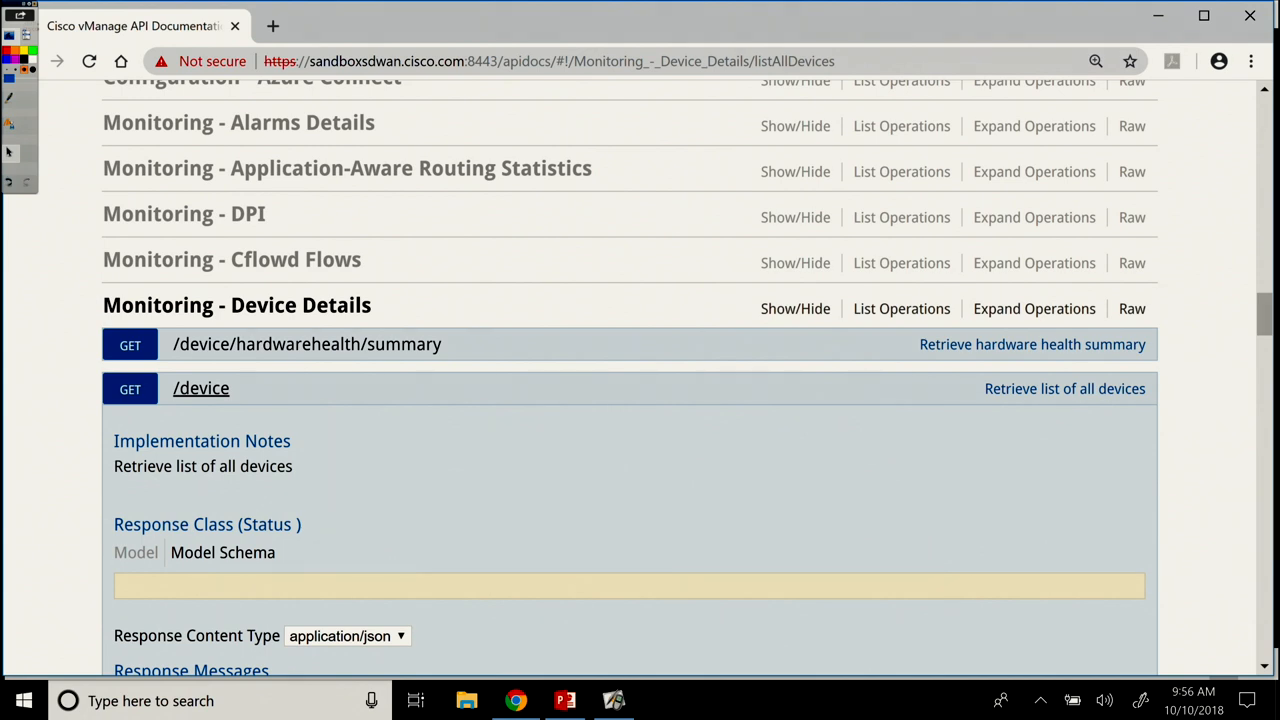
{"action": "scroll", "scroll_direction": "down", "scroll_amount": 3}
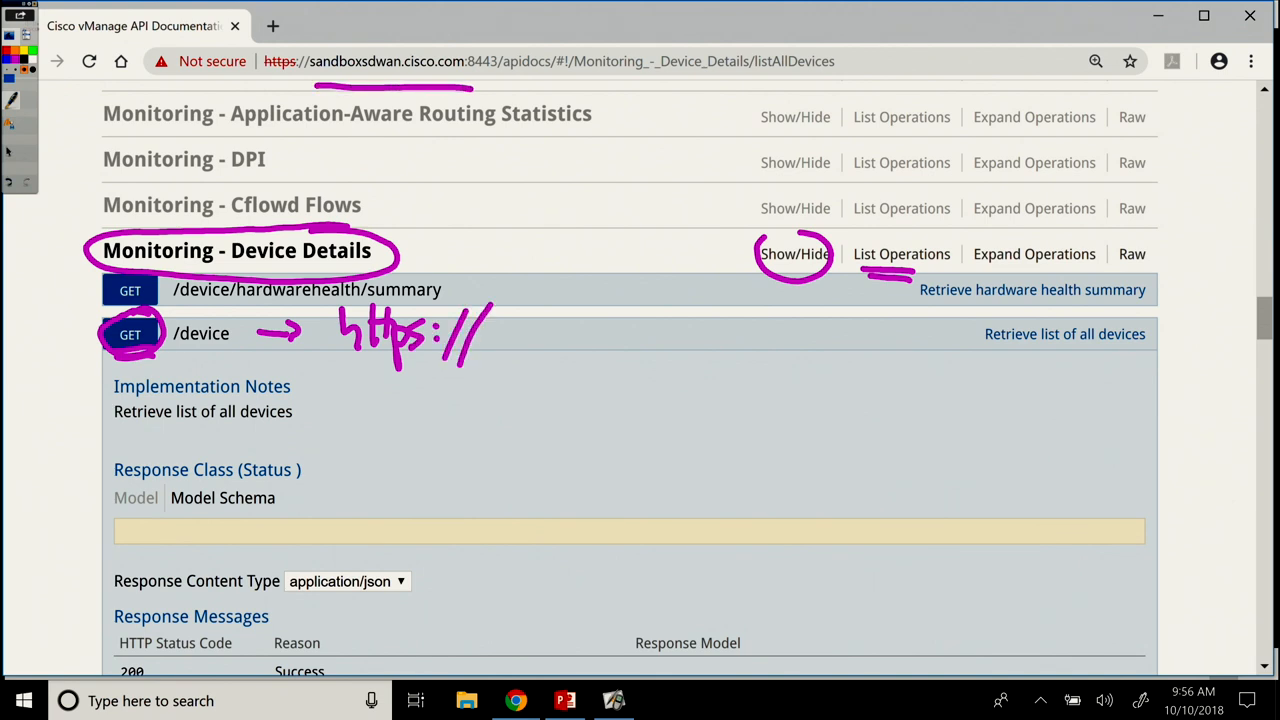
{"action": "left_click_drag", "start_coordinate": [445, 100], "coordinate": [515, 330]}
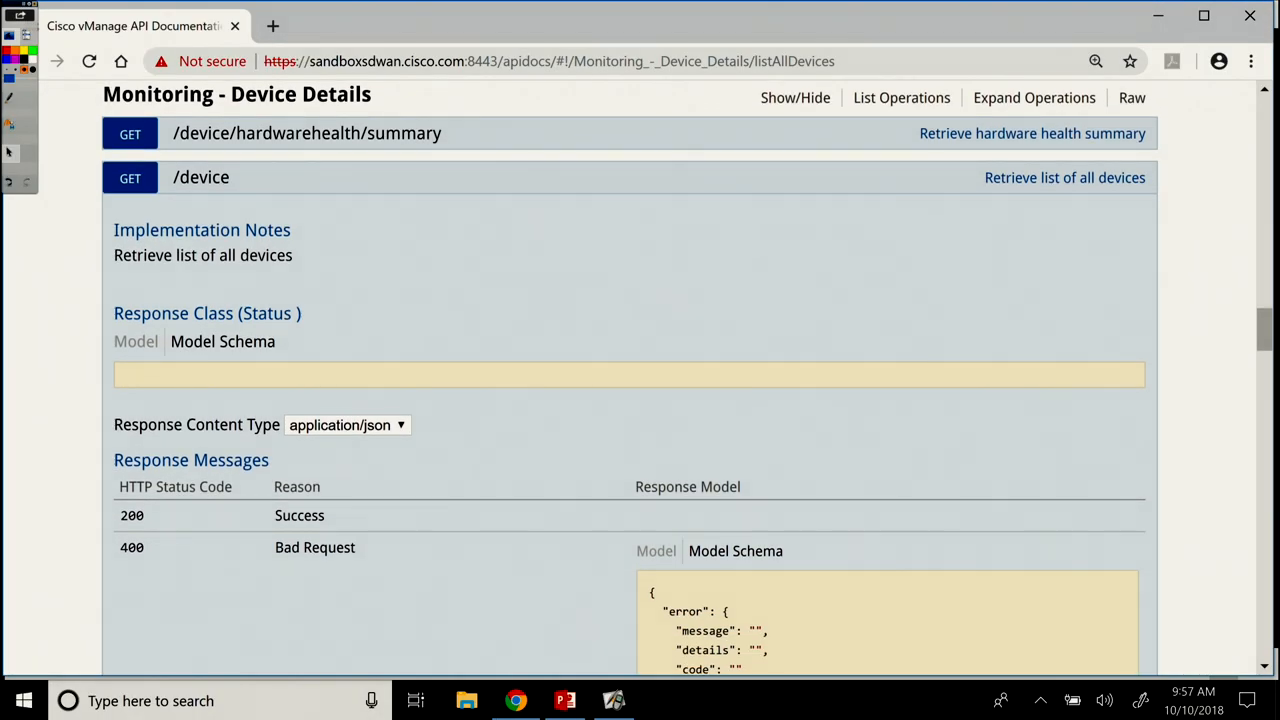
{"action": "scroll", "scroll_direction": "down", "scroll_amount": 3}
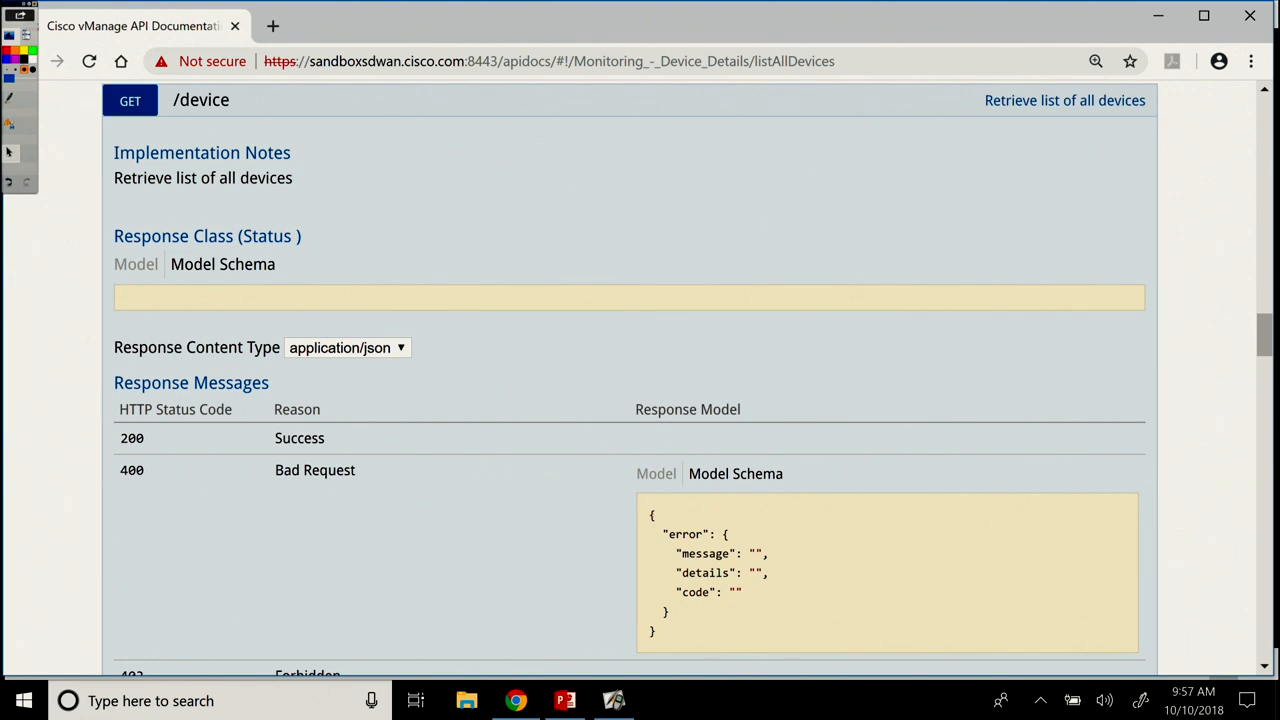
{"action": "scroll", "scroll_direction": "down", "scroll_amount": 3}
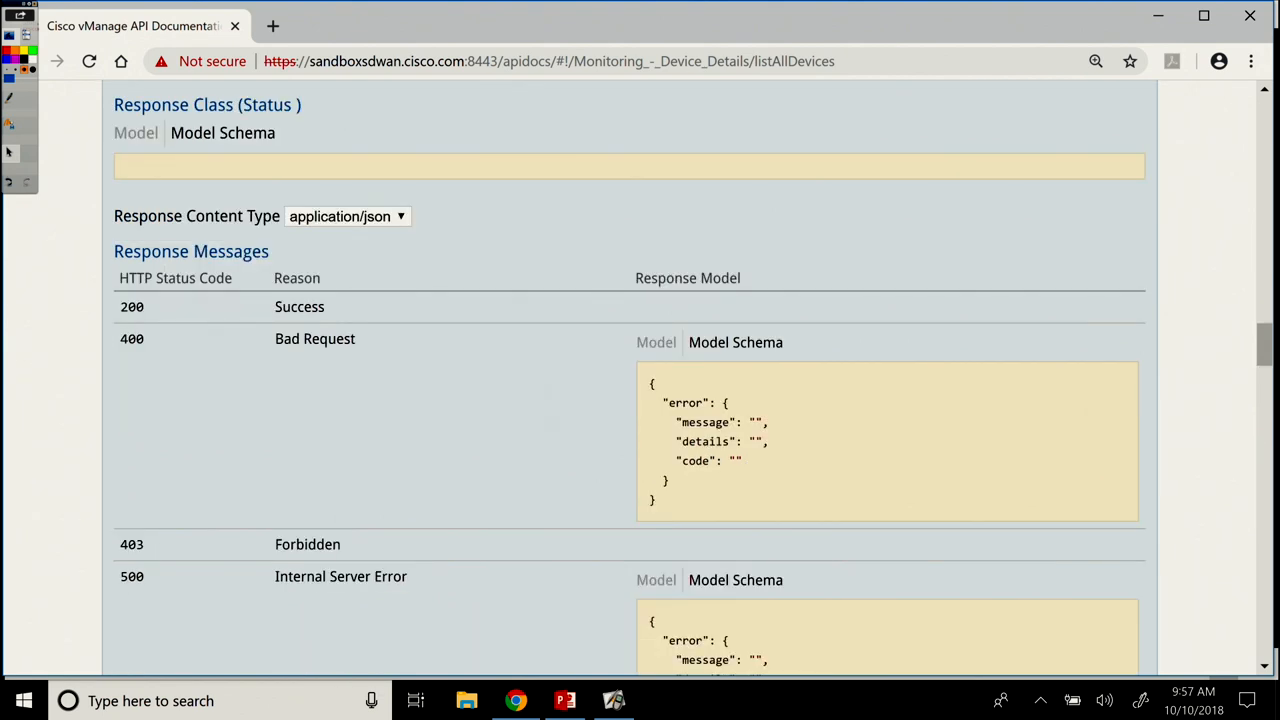
{"action": "scroll", "scroll_direction": "down", "scroll_amount": 3}
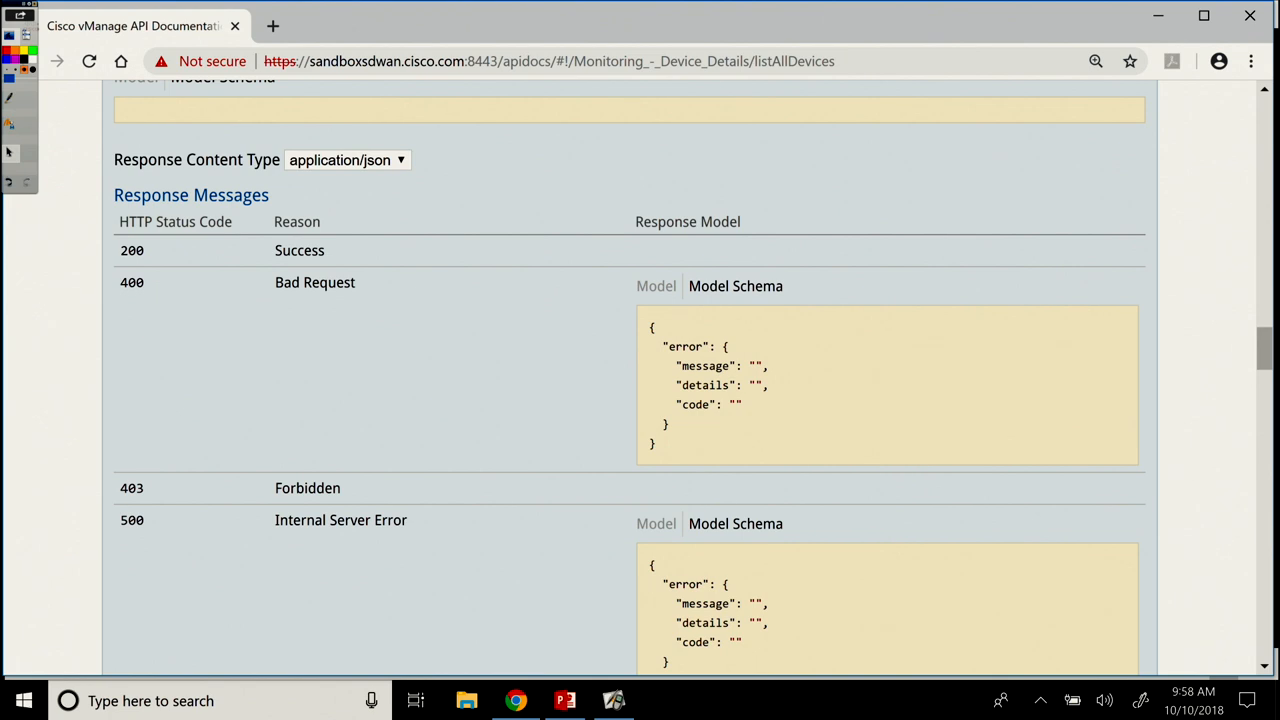
{"action": "scroll", "scroll_direction": "down", "scroll_amount": 3}
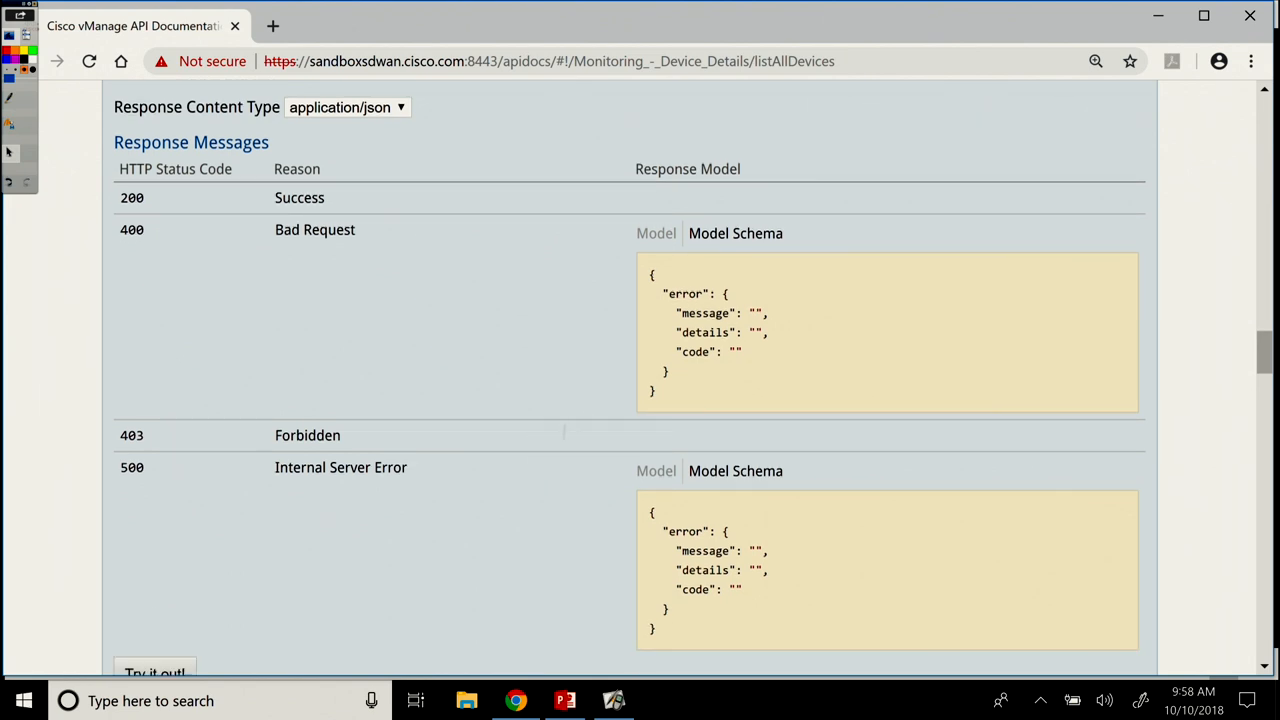
{"action": "scroll", "scroll_direction": "down", "scroll_amount": 3}
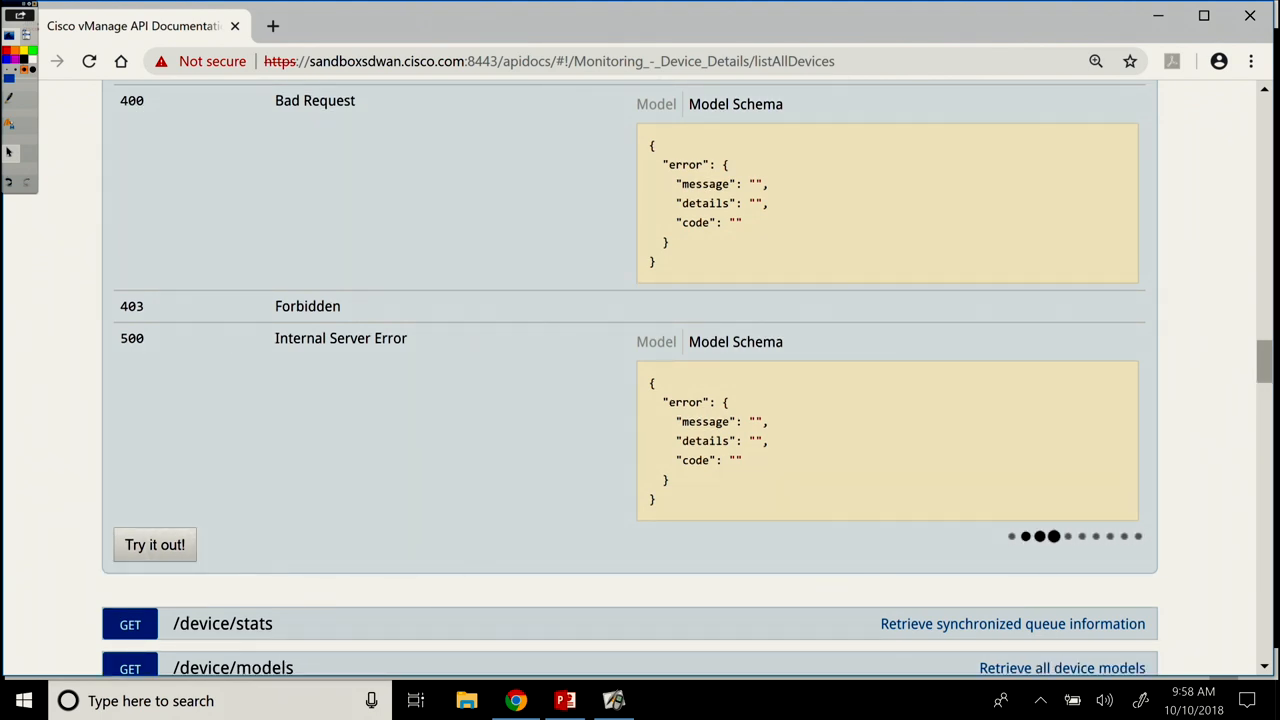
Step: Run GET /device via Try it out! and view its request URL and JSON response
{"action": "left_click", "coordinate": [154, 544]}
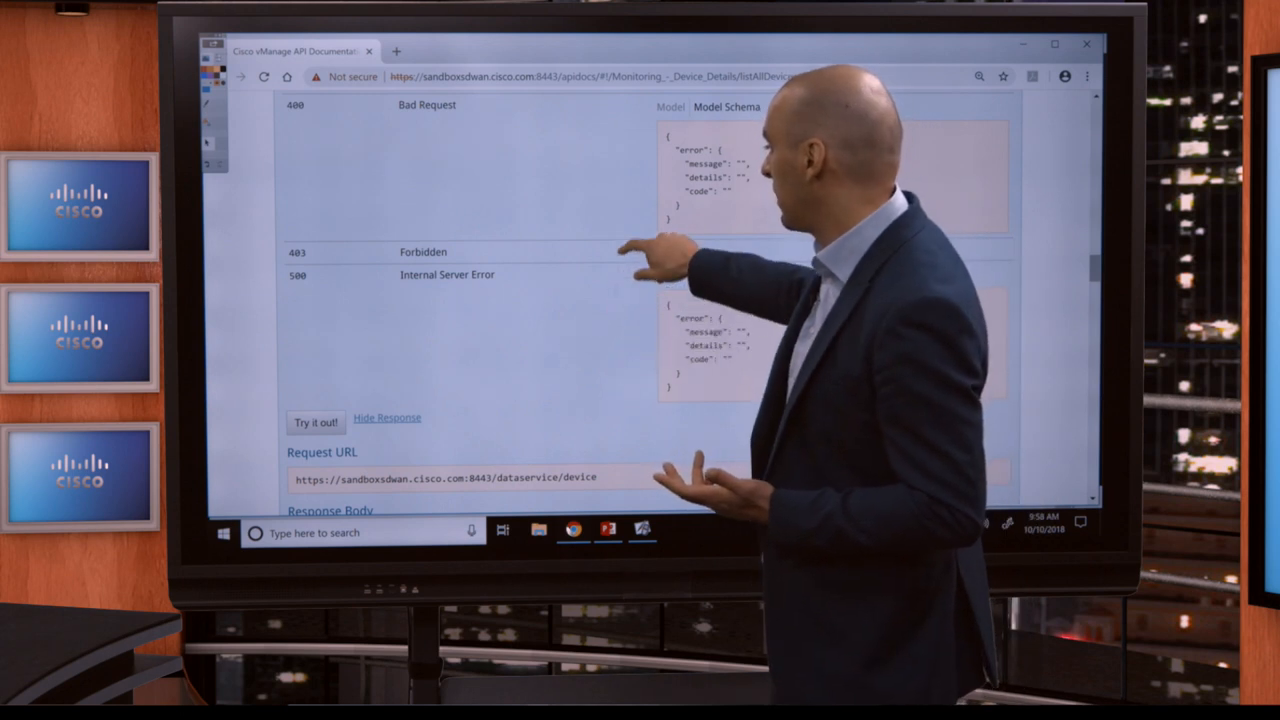
{"action": "scroll", "scroll_direction": "down", "scroll_amount": 3}
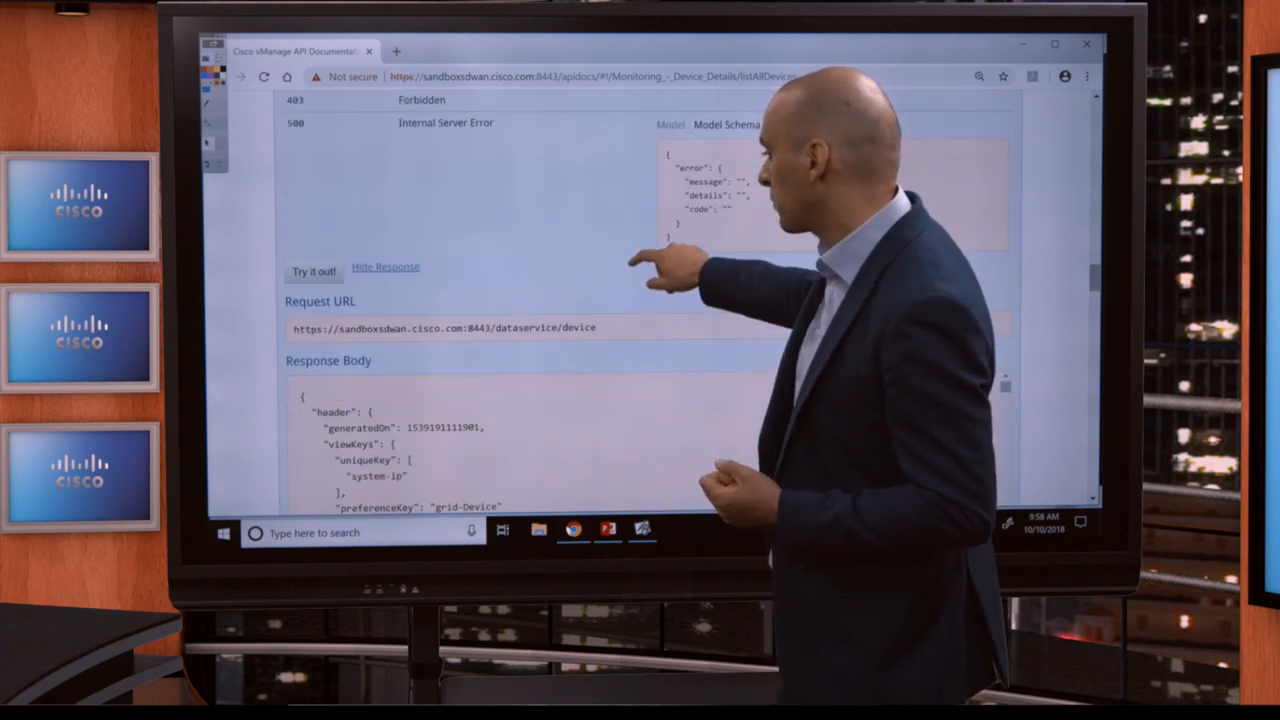
{"action": "scroll", "scroll_direction": "down", "scroll_amount": 3}
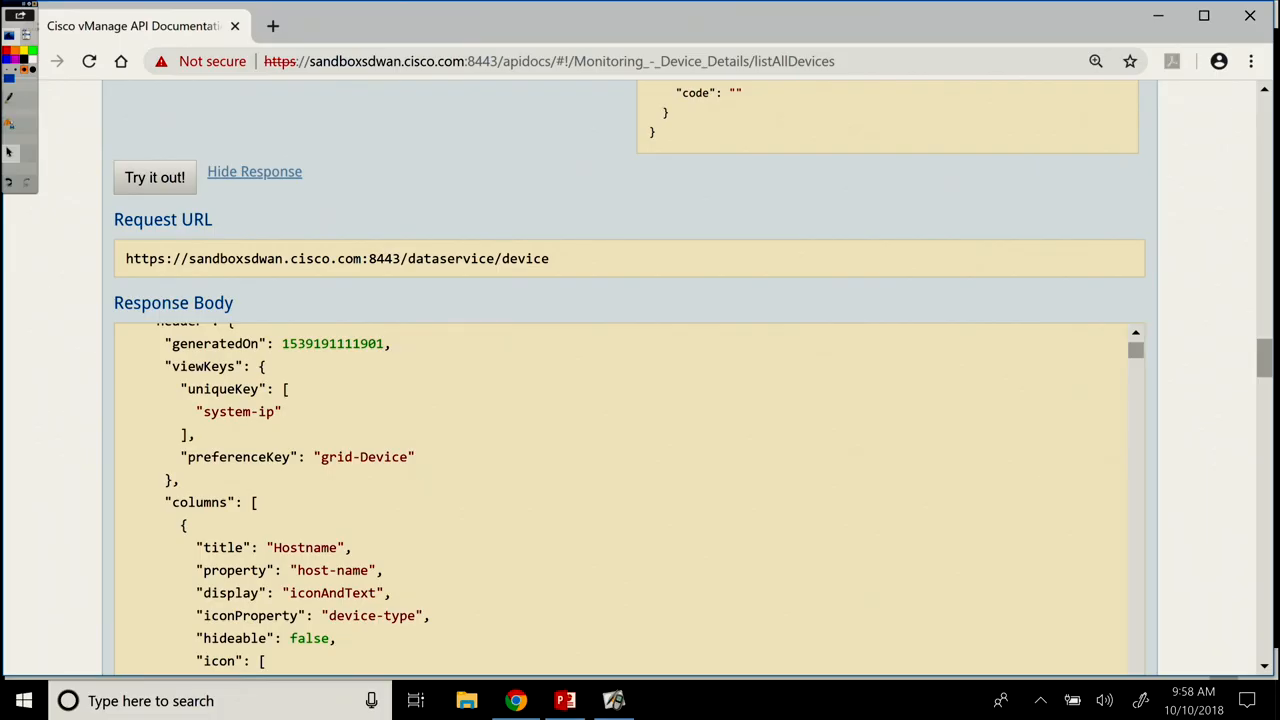
{"action": "left_click_drag", "start_coordinate": [235, 233], "coordinate": [393, 233]}
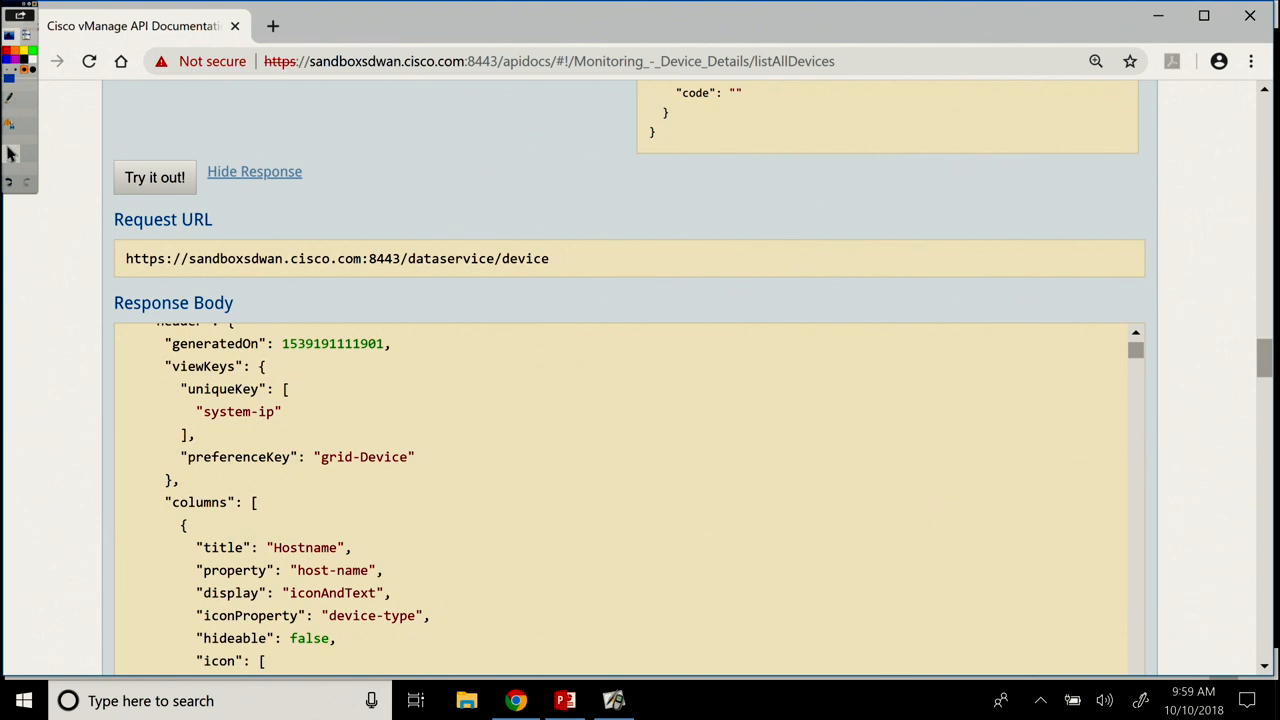
Step: Scroll the /device response body and ink-mark the data array and device fields
{"action": "scroll", "scroll_direction": "down", "scroll_amount": 3}
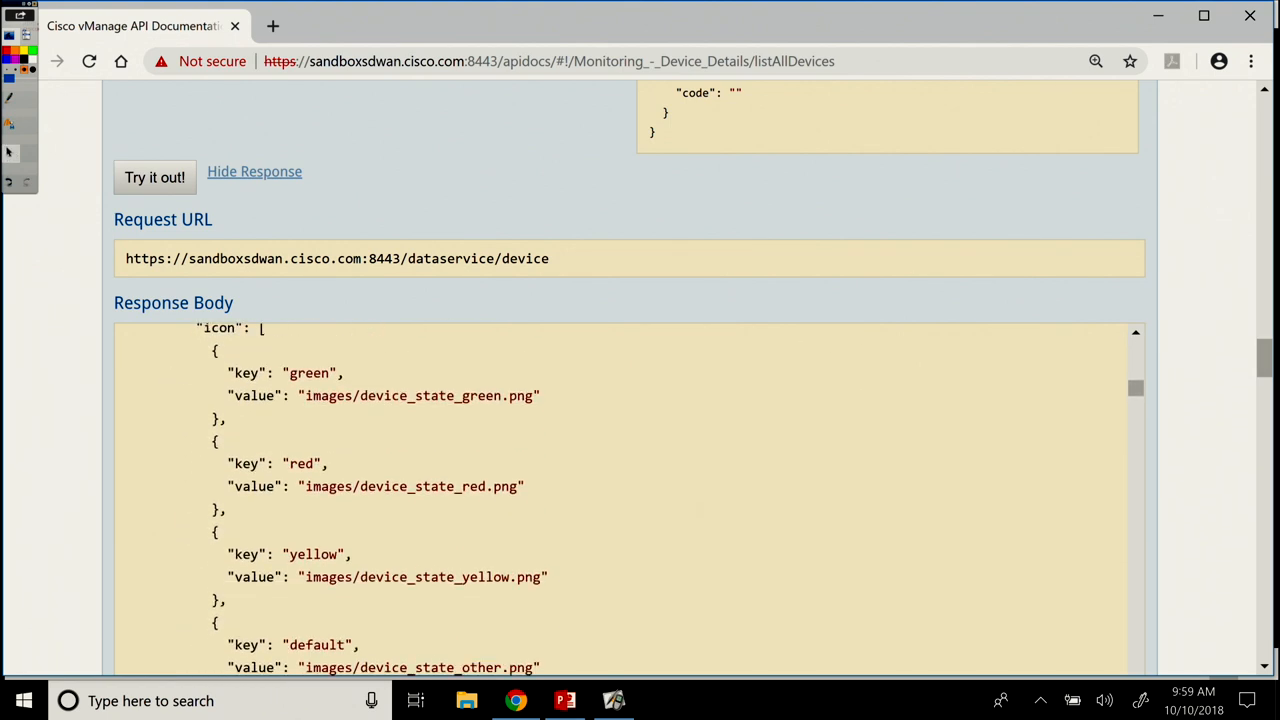
{"action": "scroll", "scroll_direction": "down", "scroll_amount": 3}
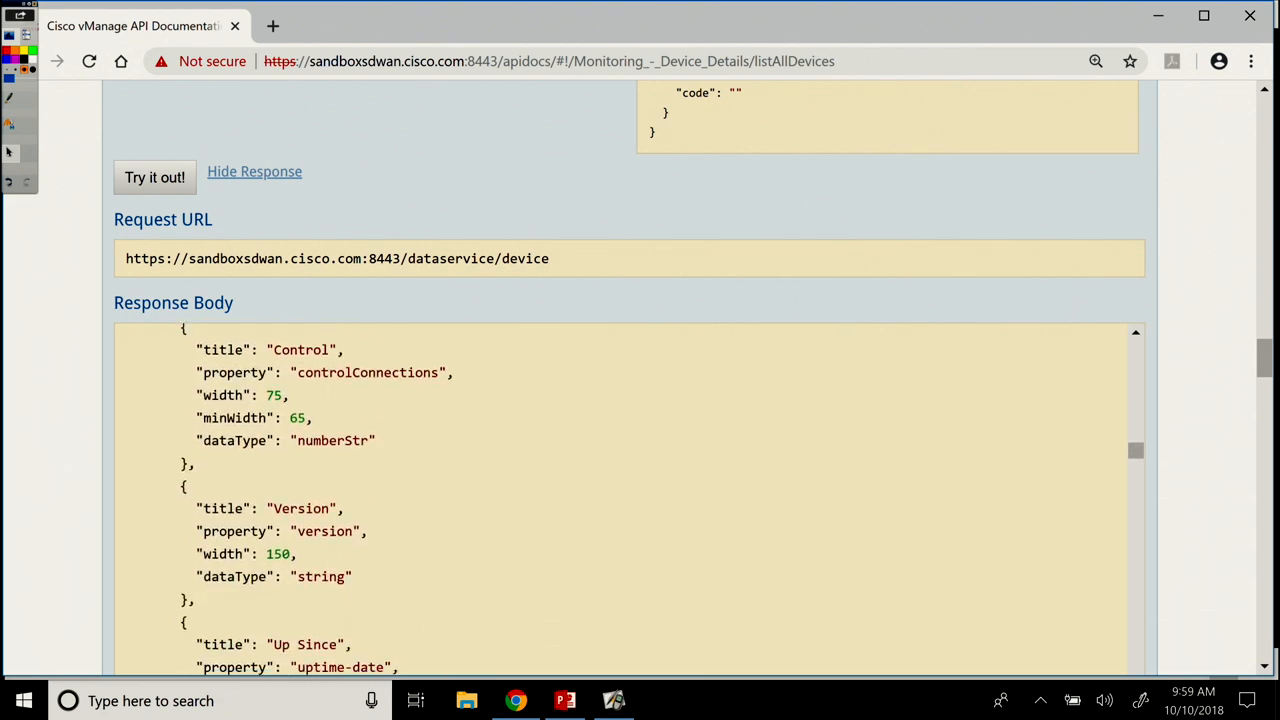
{"action": "scroll", "scroll_direction": "down", "scroll_amount": 3}
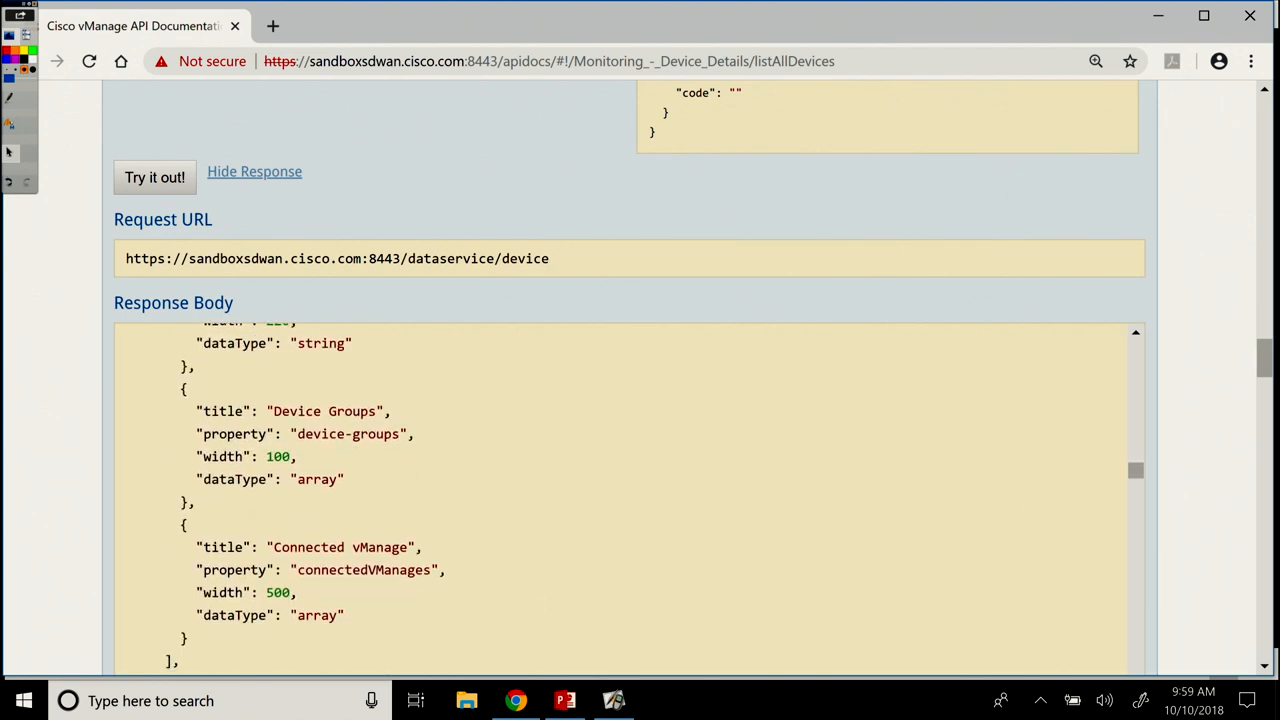
{"action": "scroll", "scroll_direction": "down", "scroll_amount": 3}
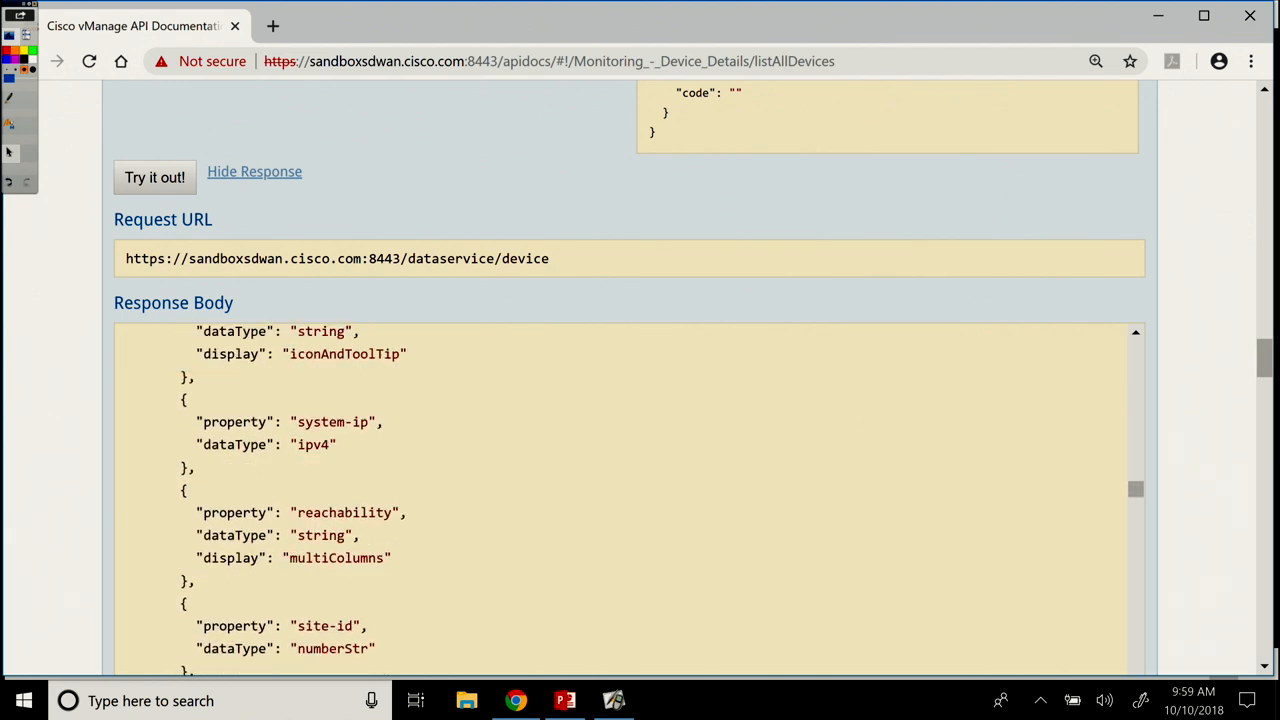
{"action": "scroll", "scroll_direction": "down", "scroll_amount": 3}
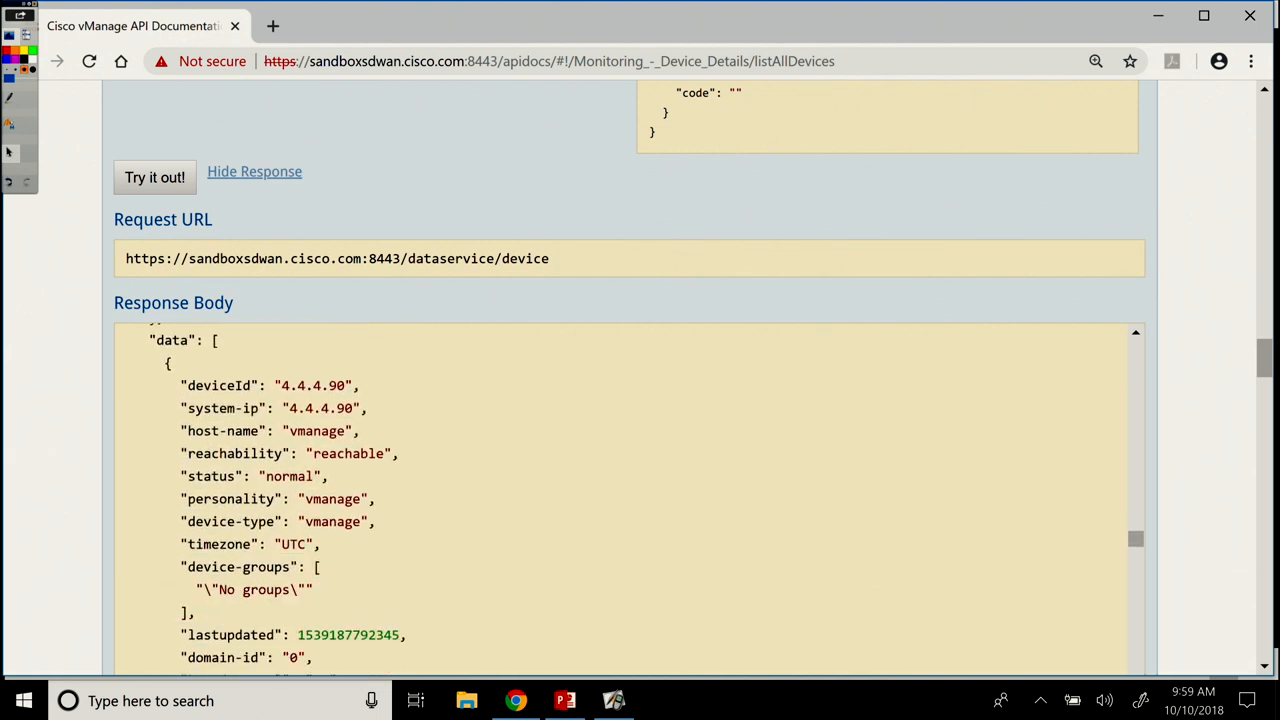
{"action": "scroll", "scroll_direction": "down", "scroll_amount": 3}
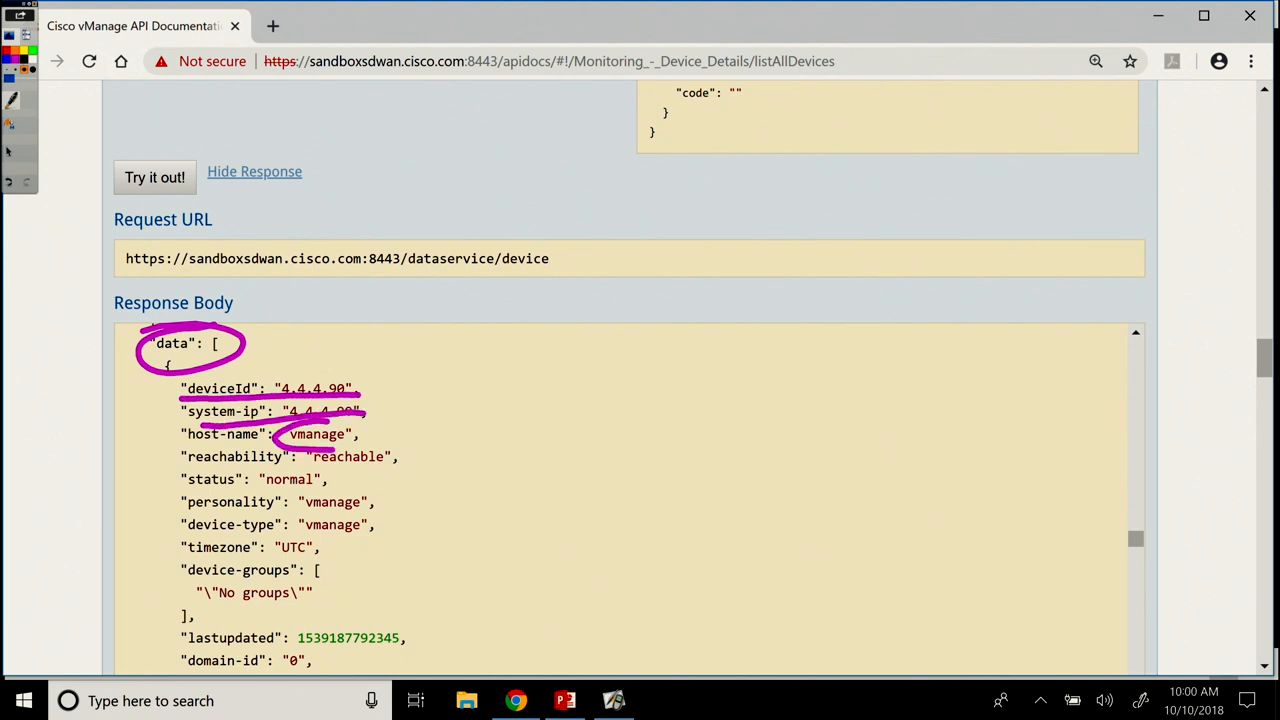
{"action": "left_click_drag", "start_coordinate": [410, 420], "coordinate": [430, 470]}
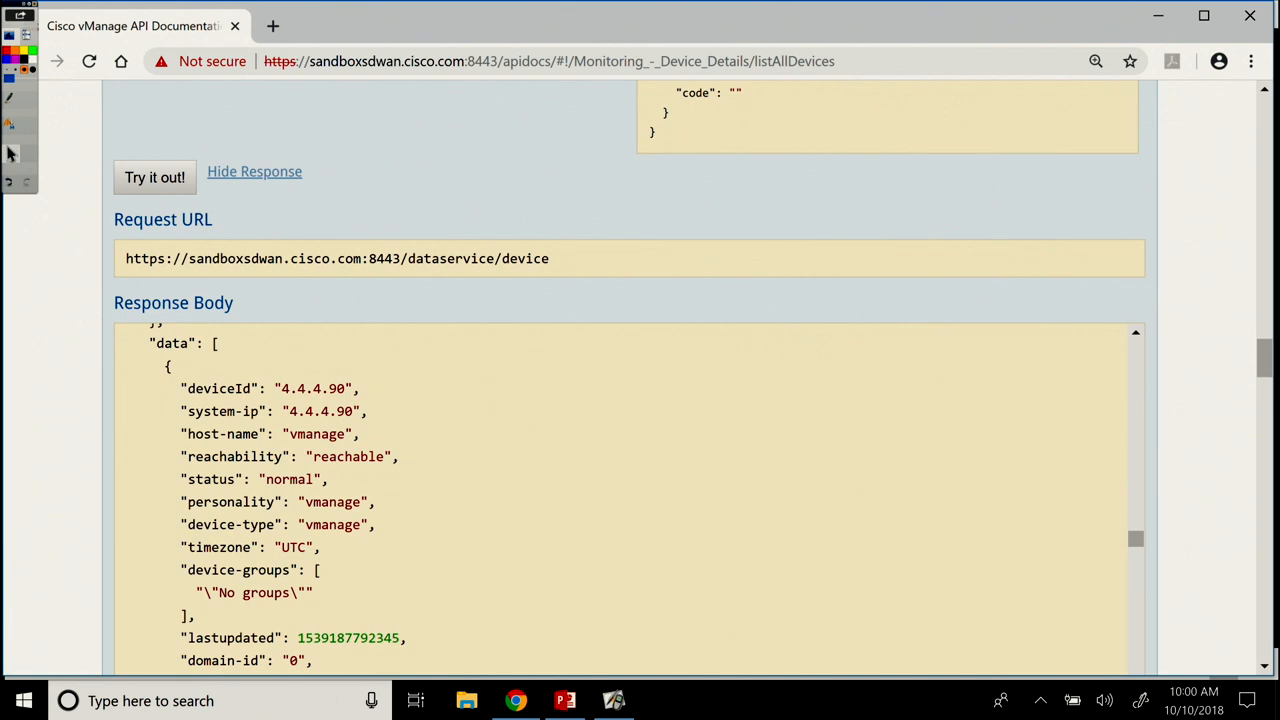
Step: Scroll on through the device list to response code 200 and the response headers
{"action": "scroll", "scroll_direction": "down", "scroll_amount": 3}
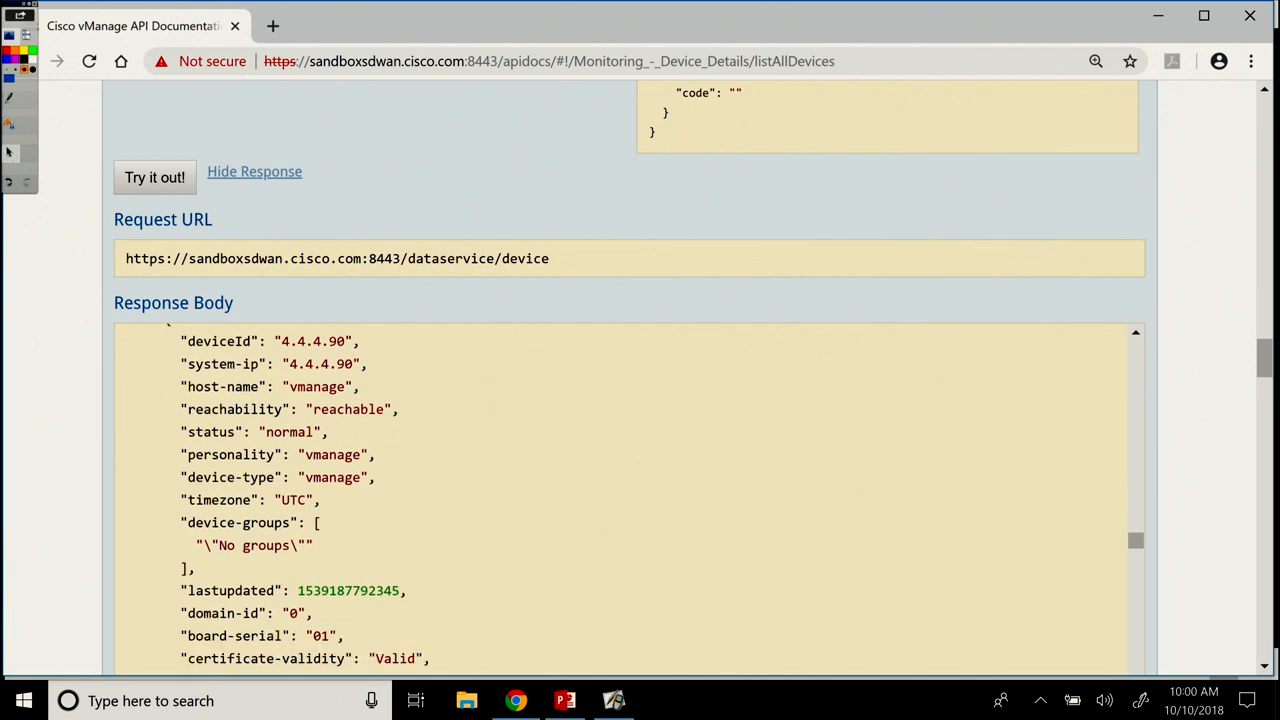
{"action": "scroll", "scroll_direction": "down", "scroll_amount": 3}
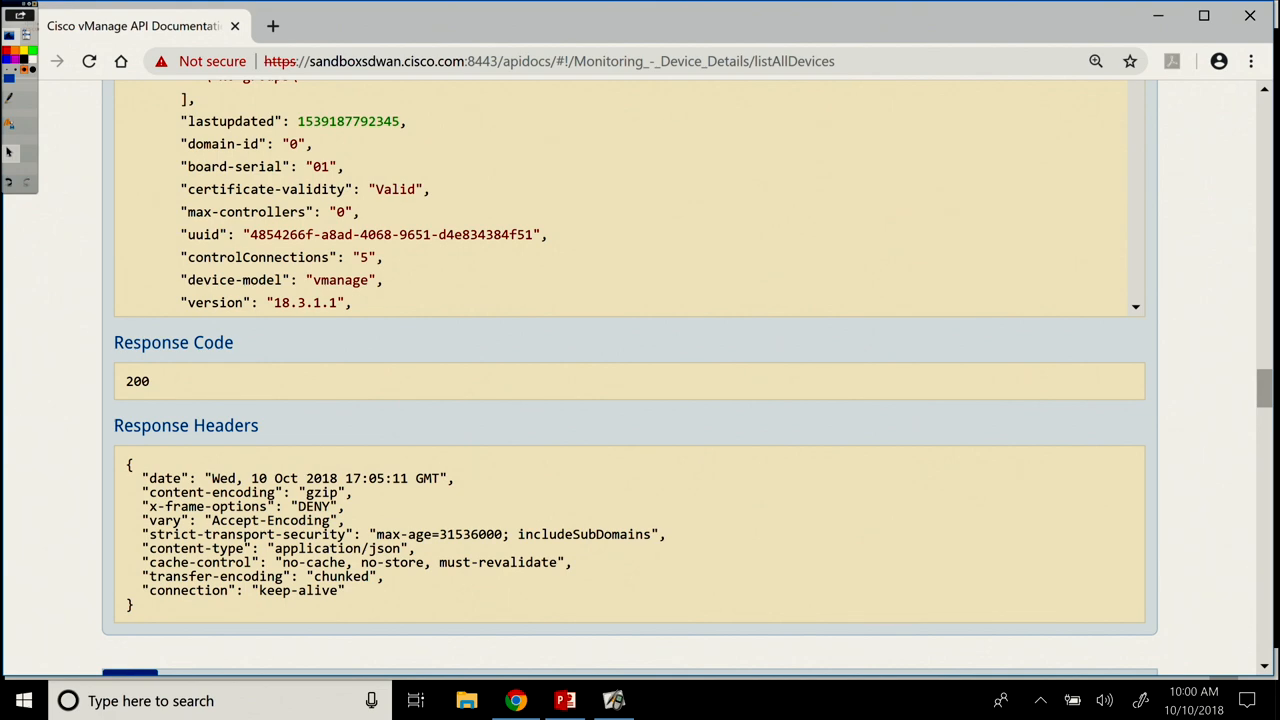
{"action": "scroll", "scroll_direction": "down", "scroll_amount": 3}
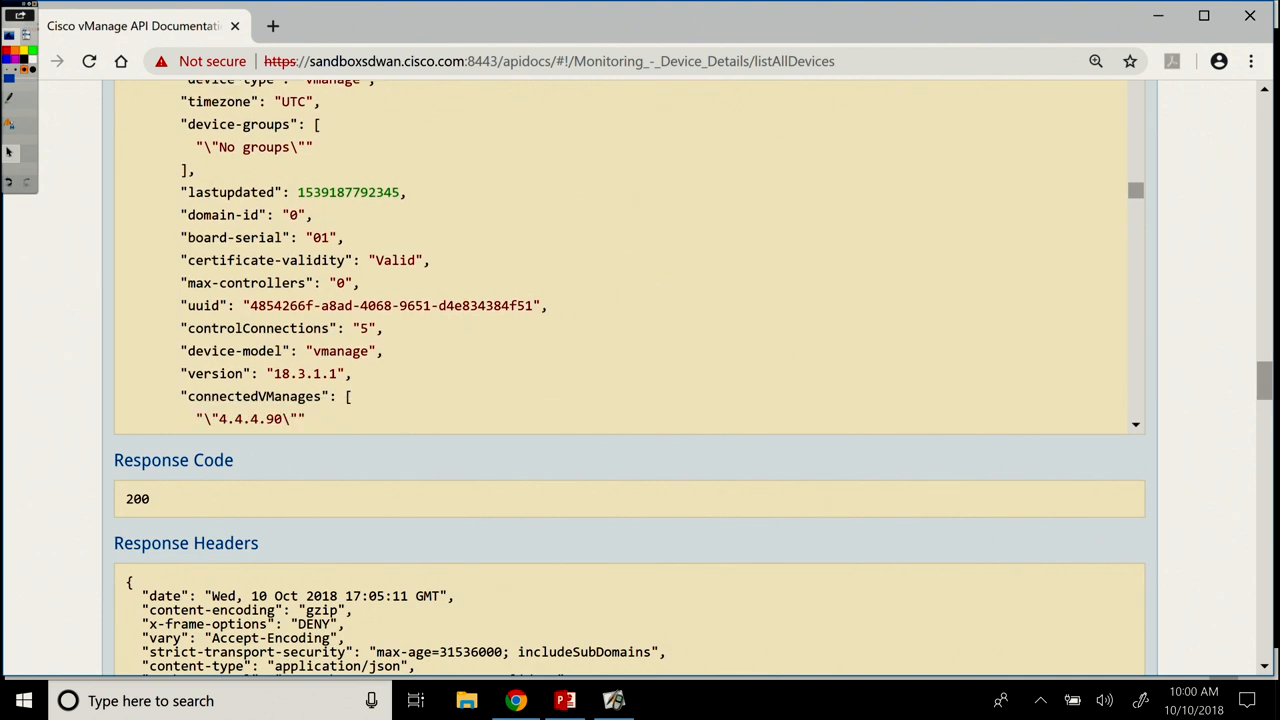
{"action": "scroll", "scroll_direction": "down", "scroll_amount": 3}
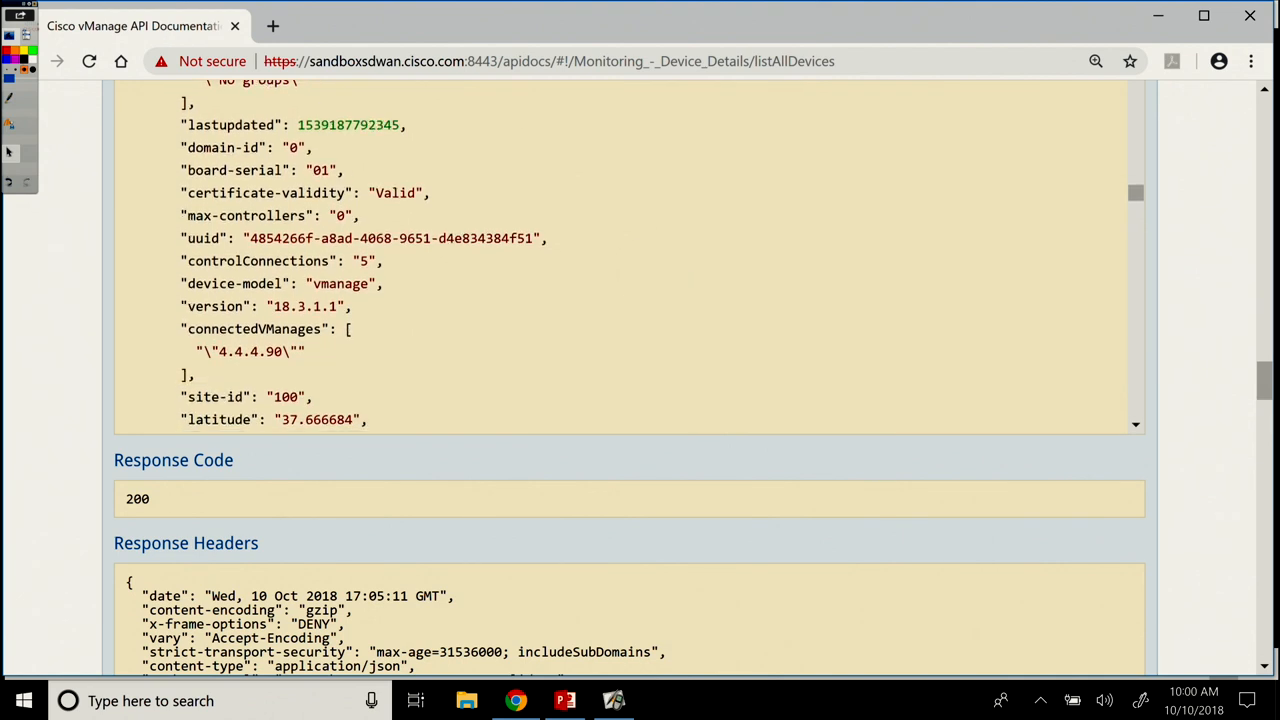
{"action": "scroll", "scroll_direction": "down", "scroll_amount": 3}
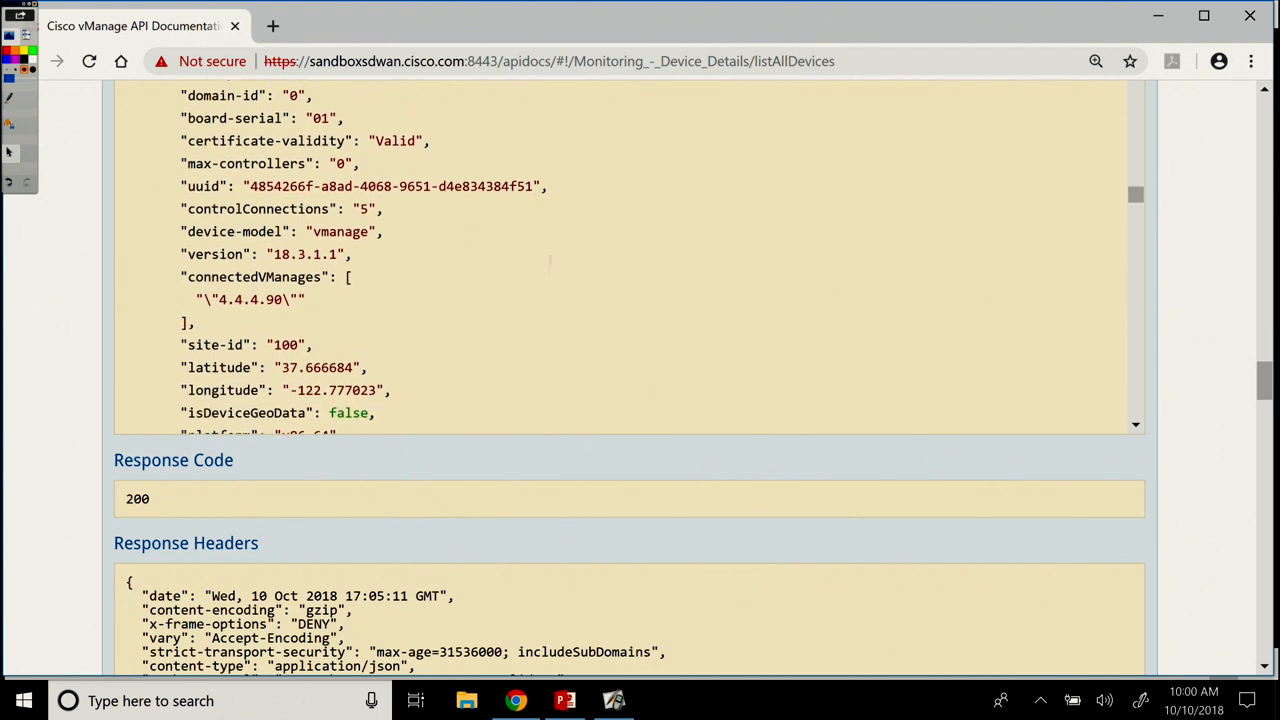
{"action": "scroll", "scroll_direction": "down", "scroll_amount": 3}
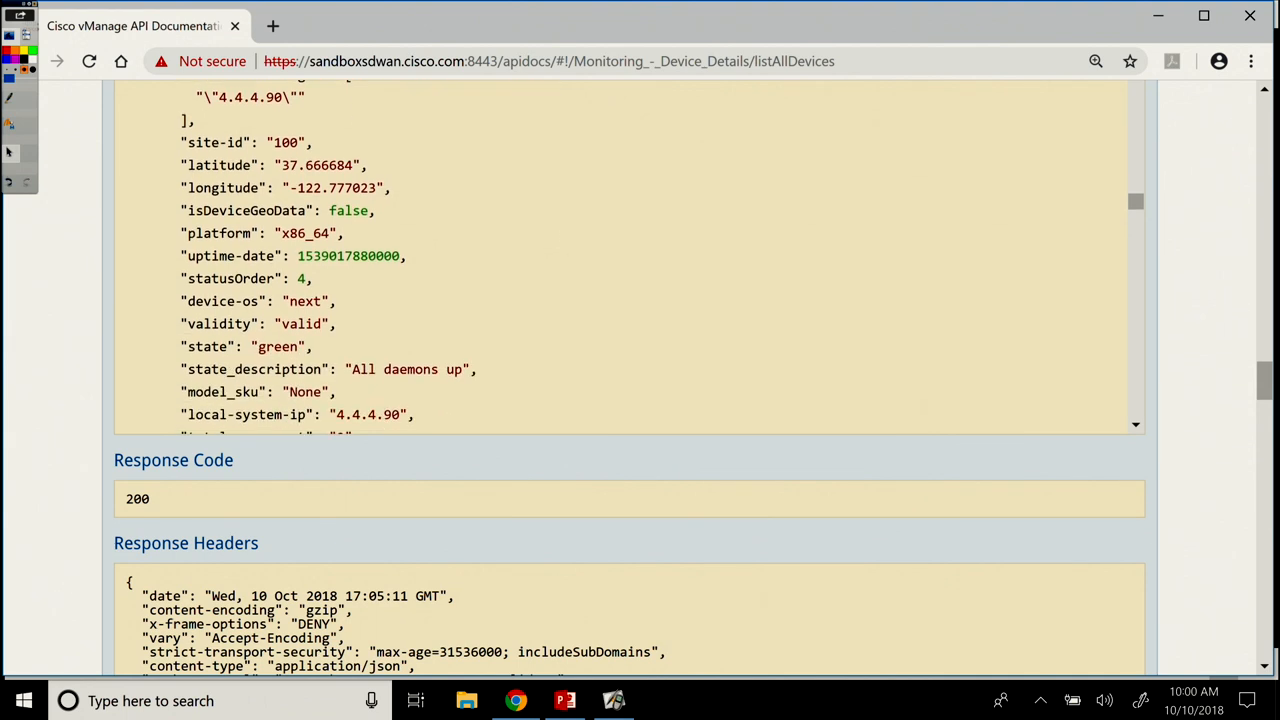
{"action": "scroll", "scroll_direction": "down", "scroll_amount": 3}
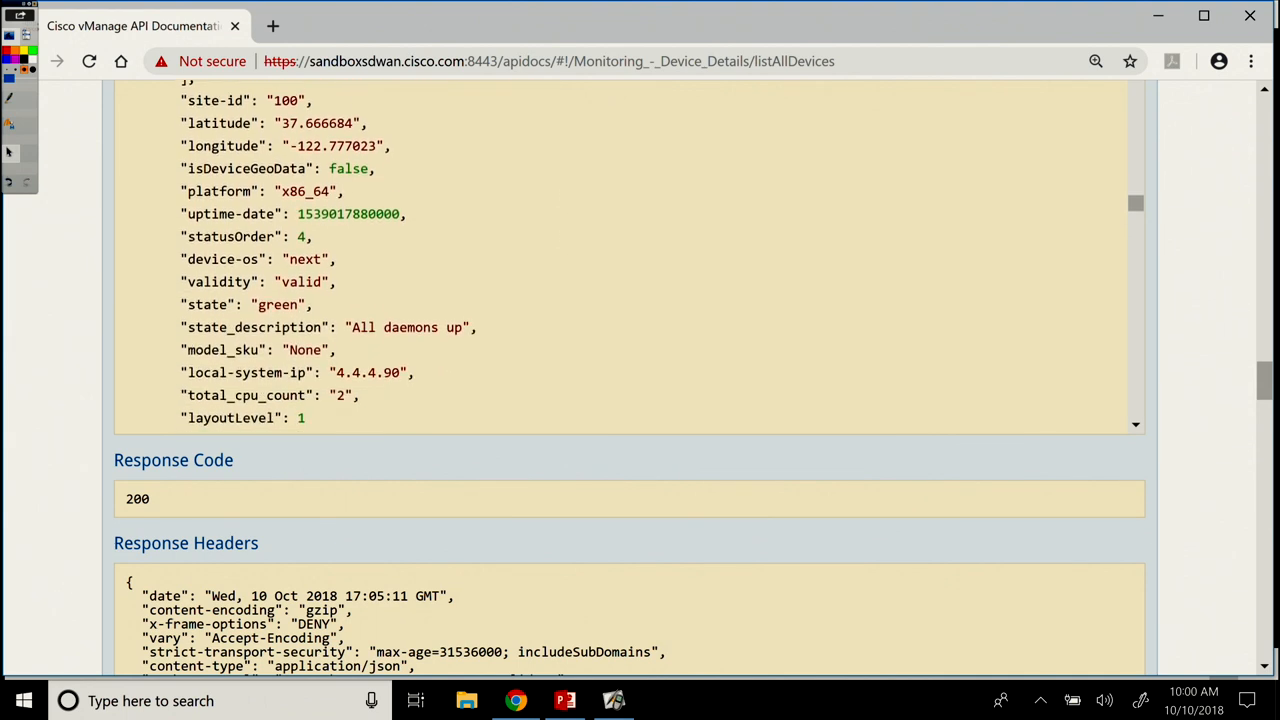
{"action": "right_click", "coordinate": [605, 245]}
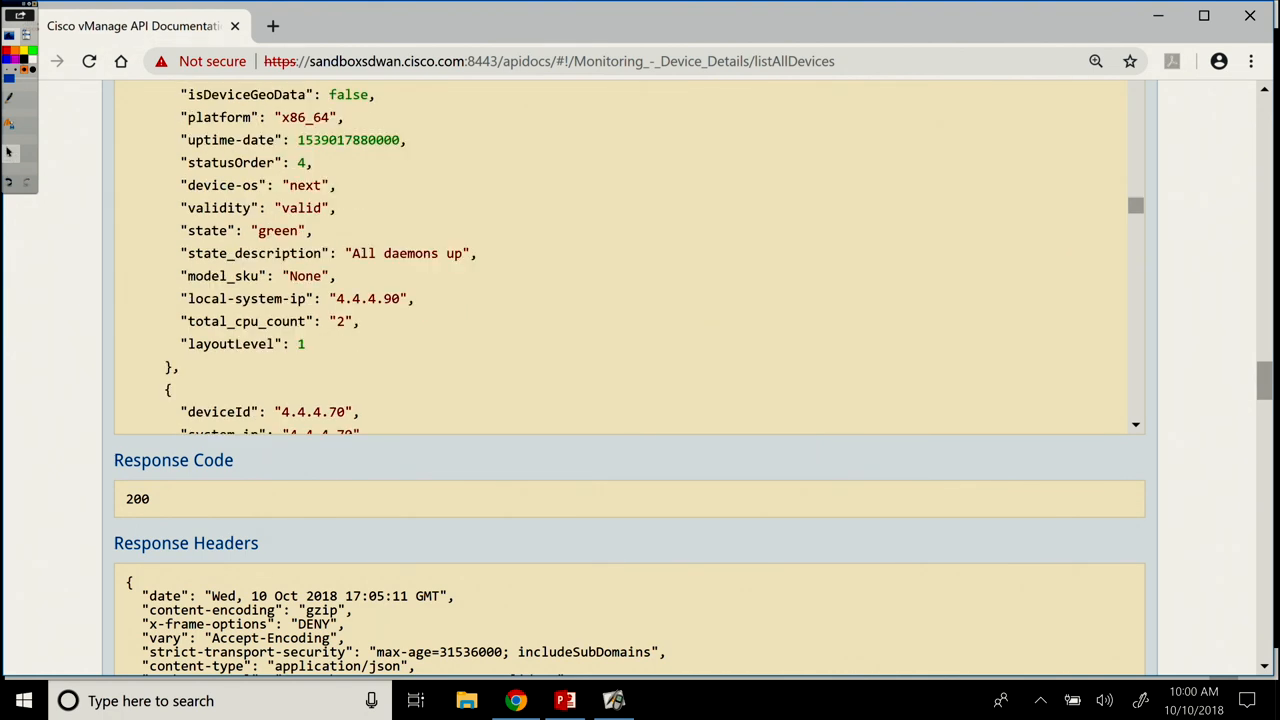
{"action": "scroll", "scroll_direction": "down", "scroll_amount": 3}
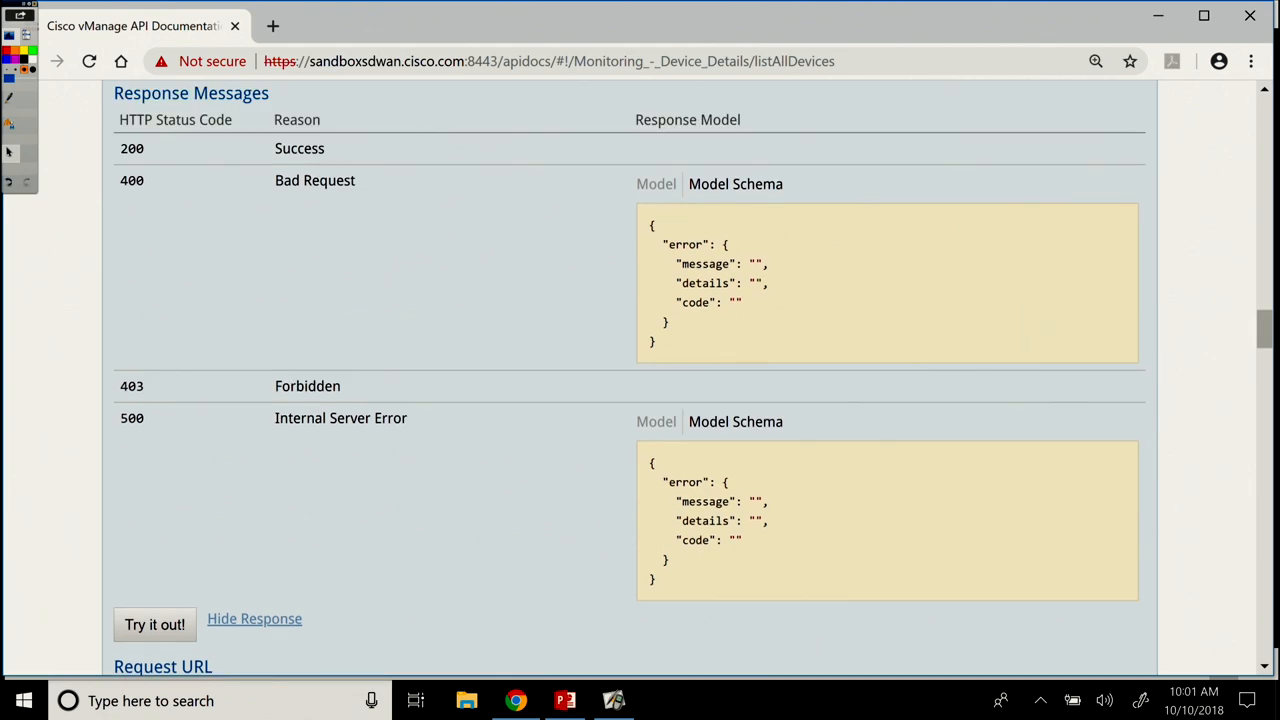
Step: Collapse the expanded GET /device panel back into the device endpoint list
{"action": "scroll", "scroll_direction": "up", "scroll_amount": 3}
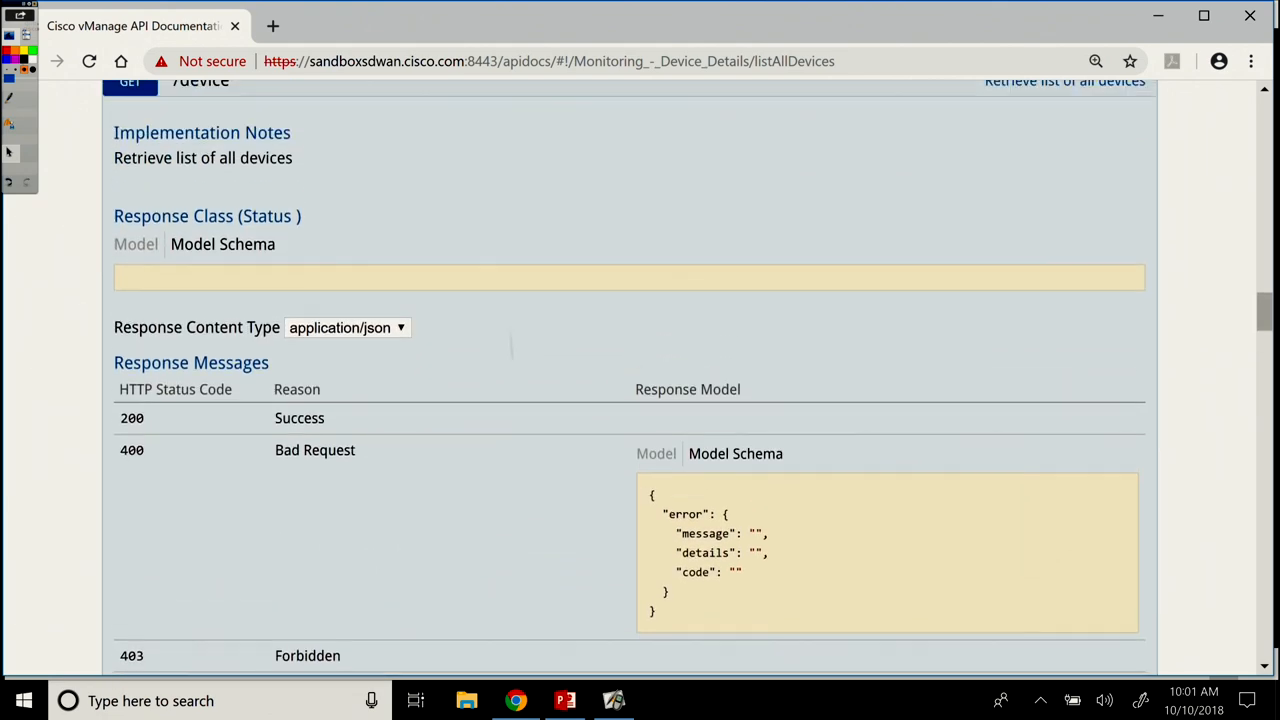
{"action": "left_click", "coordinate": [200, 146]}
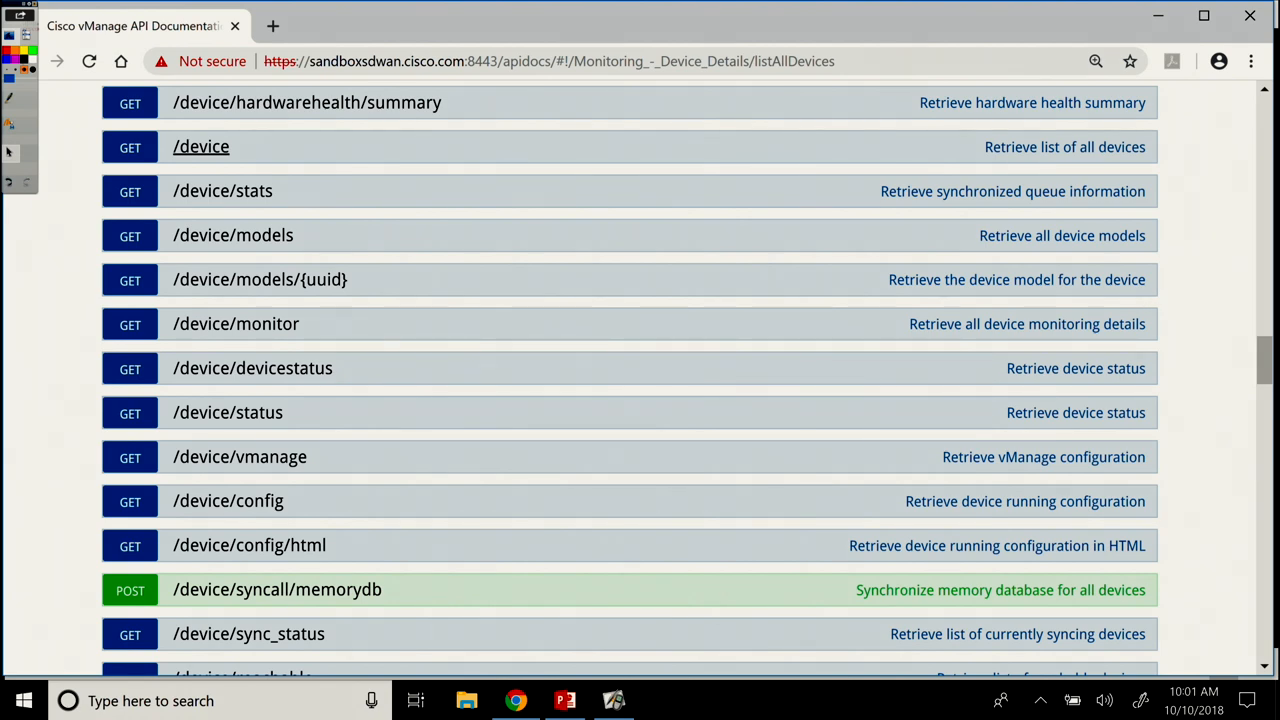
Step: Expand GET /device/status and scroll down past its response messages to Try it out!
{"action": "left_click", "coordinate": [227, 412]}
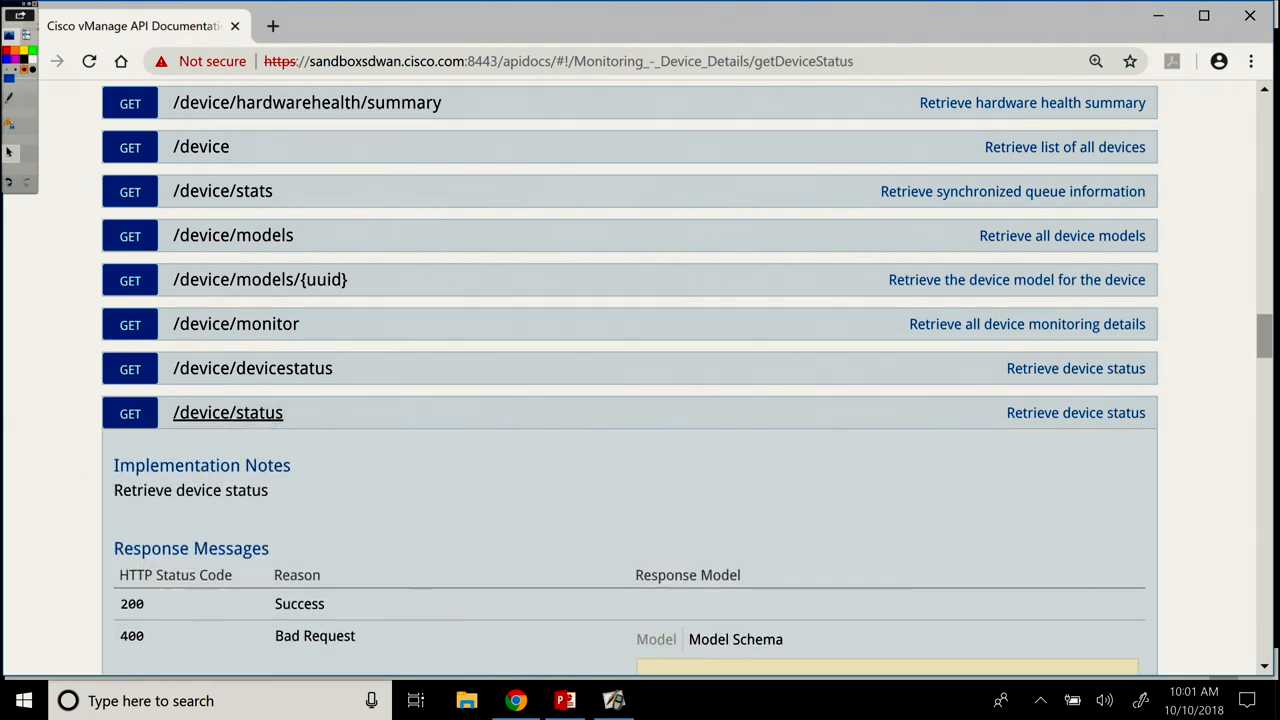
{"action": "scroll", "scroll_direction": "down", "scroll_amount": 3}
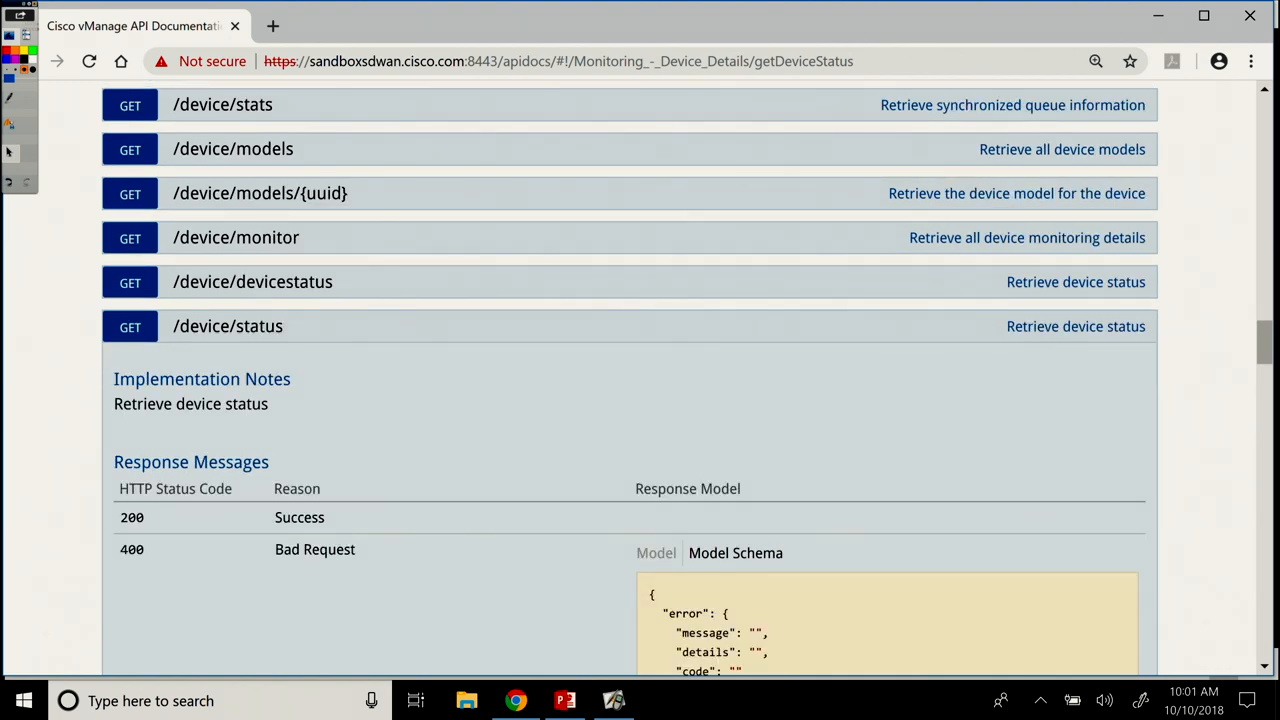
{"action": "scroll", "scroll_direction": "down", "scroll_amount": 3}
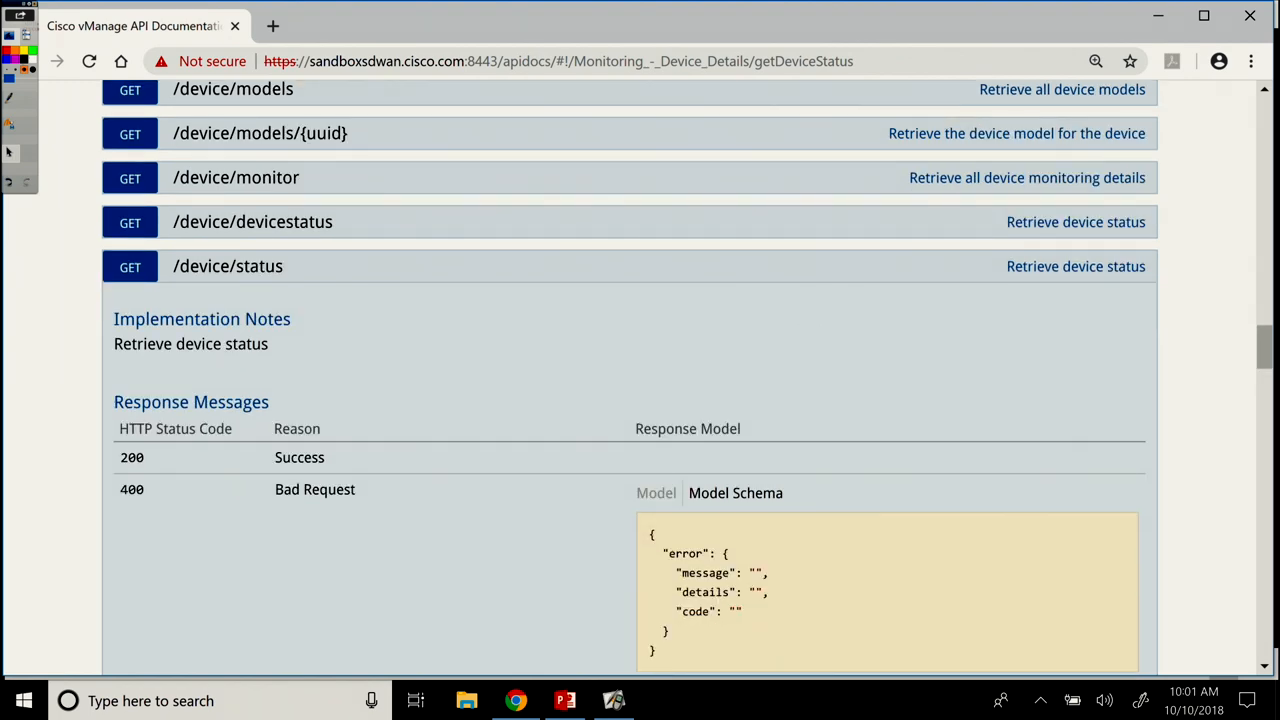
{"action": "scroll", "scroll_direction": "down", "scroll_amount": 3}
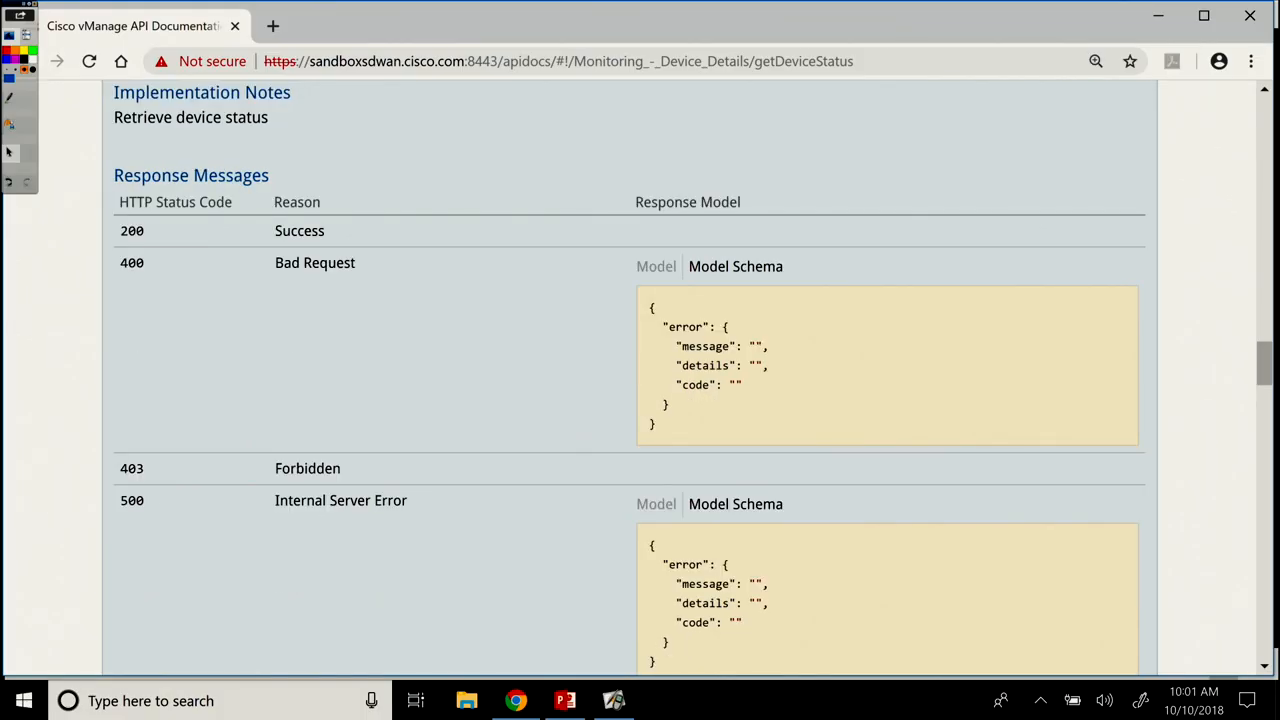
{"action": "scroll", "scroll_direction": "down", "scroll_amount": 3}
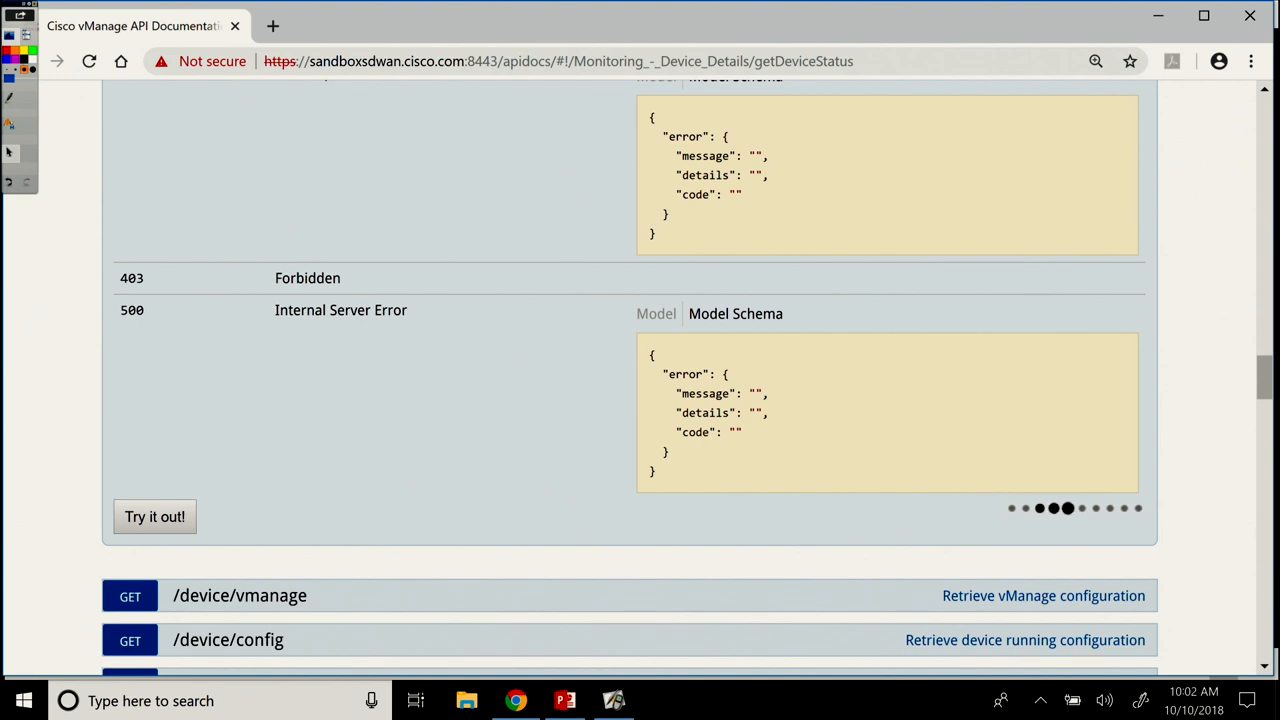
Step: Run GET /device/status and scroll the JSON to vSmart counts: error 0, warning 0, normal 1
{"action": "left_click", "coordinate": [154, 516]}
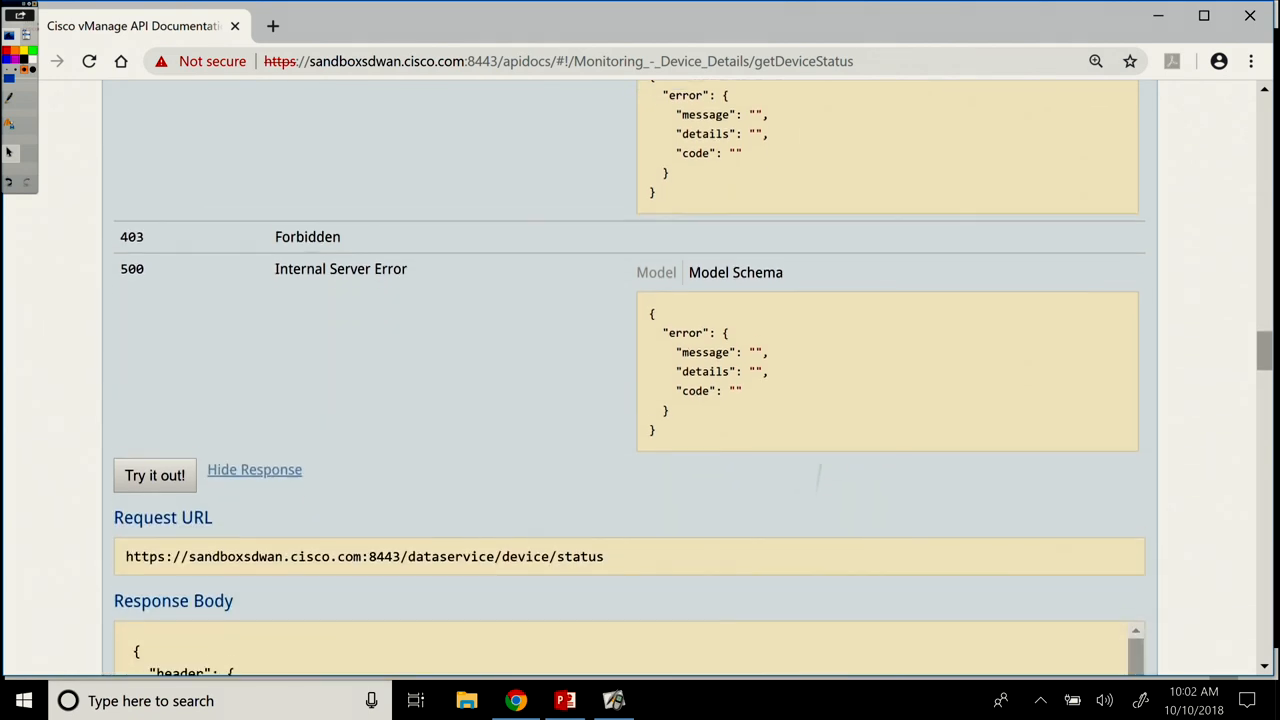
{"action": "scroll", "scroll_direction": "down", "scroll_amount": 3}
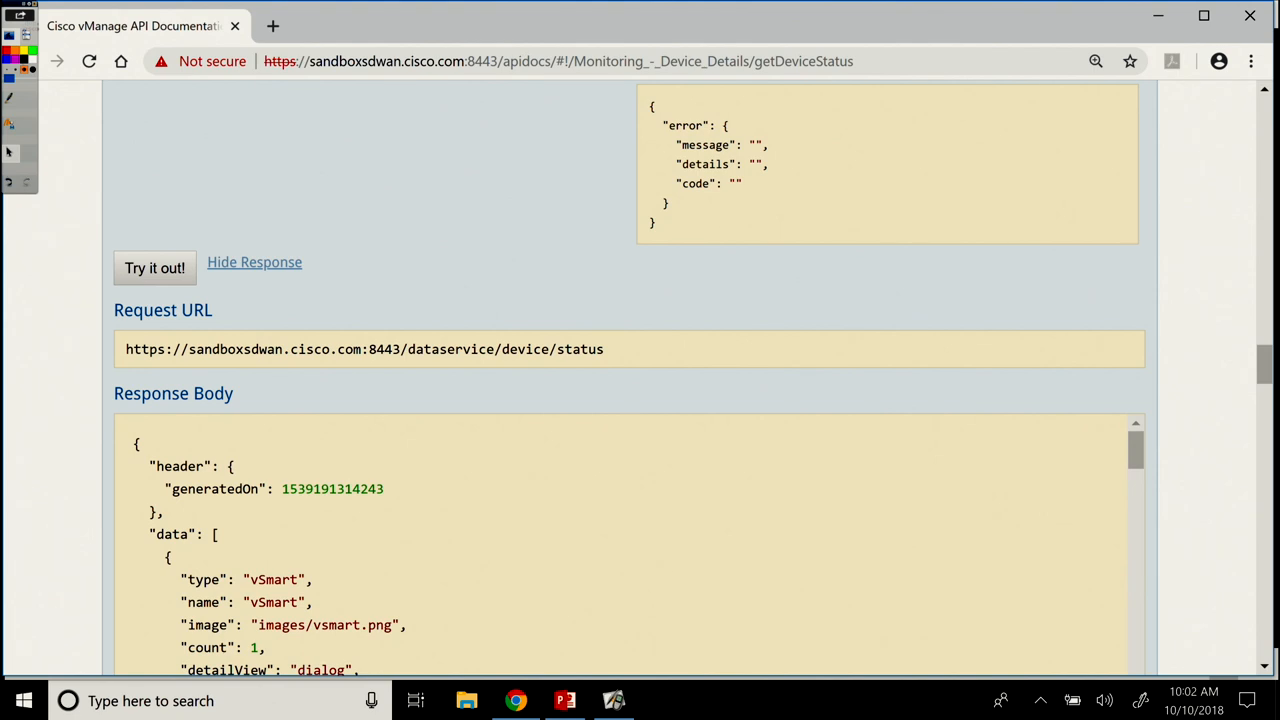
{"action": "scroll", "scroll_direction": "down", "scroll_amount": 3}
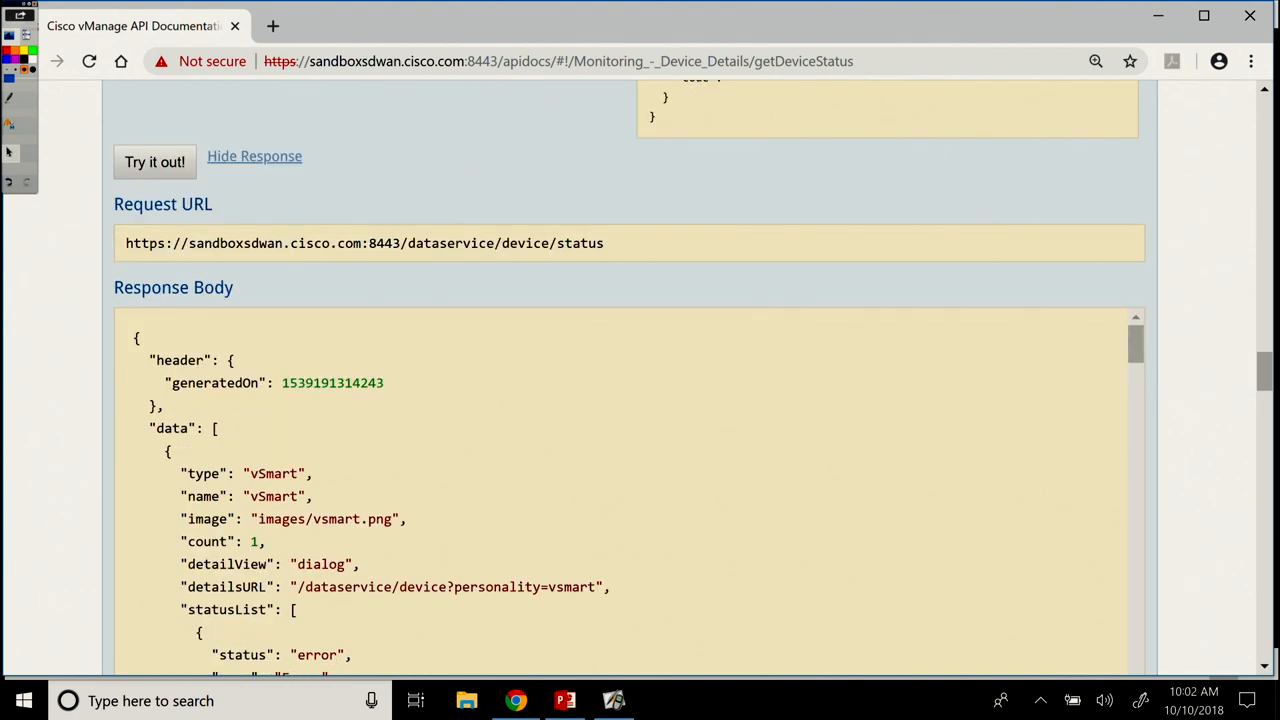
{"action": "scroll", "scroll_direction": "down", "scroll_amount": 3}
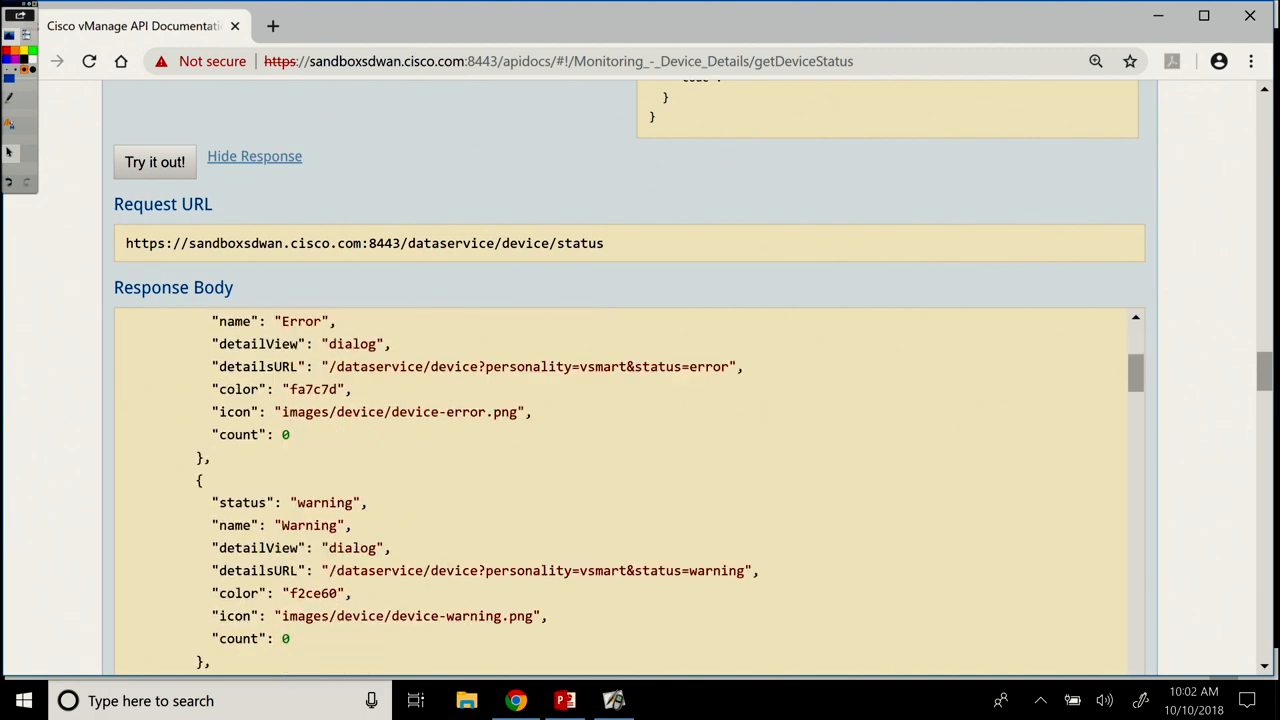
{"action": "scroll", "scroll_direction": "down", "scroll_amount": 3}
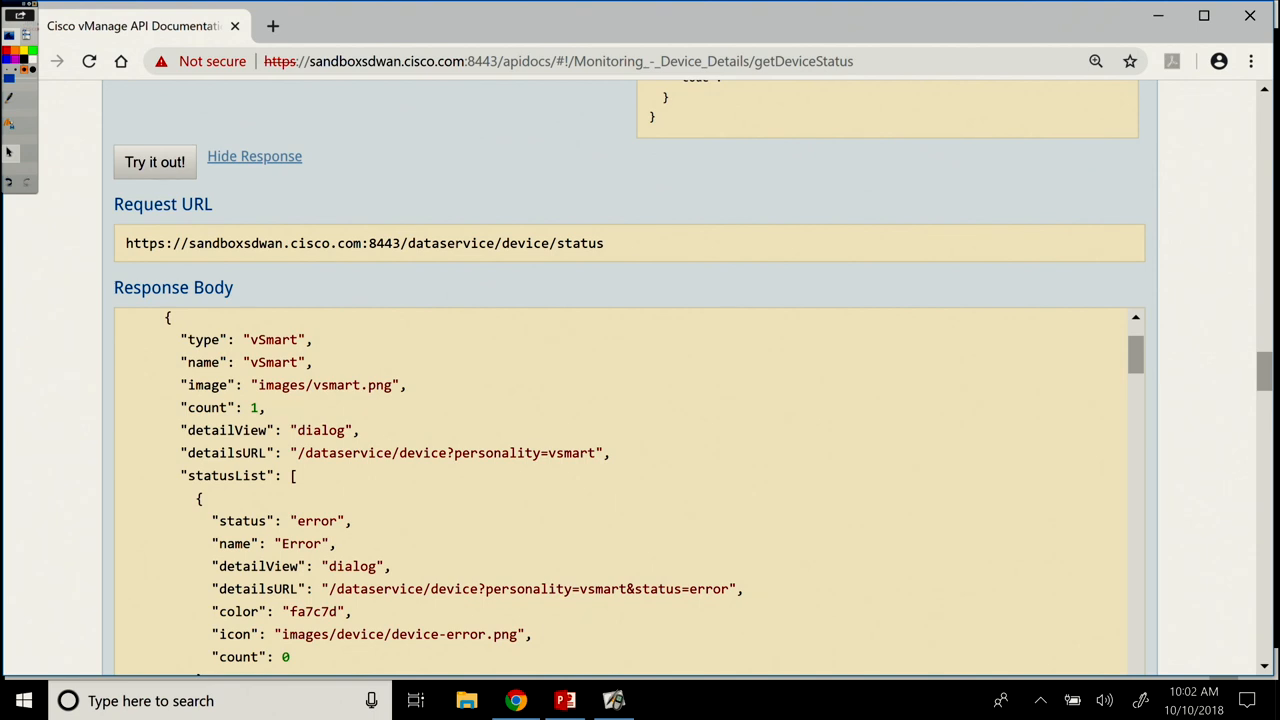
{"action": "scroll", "scroll_direction": "down", "scroll_amount": 3}
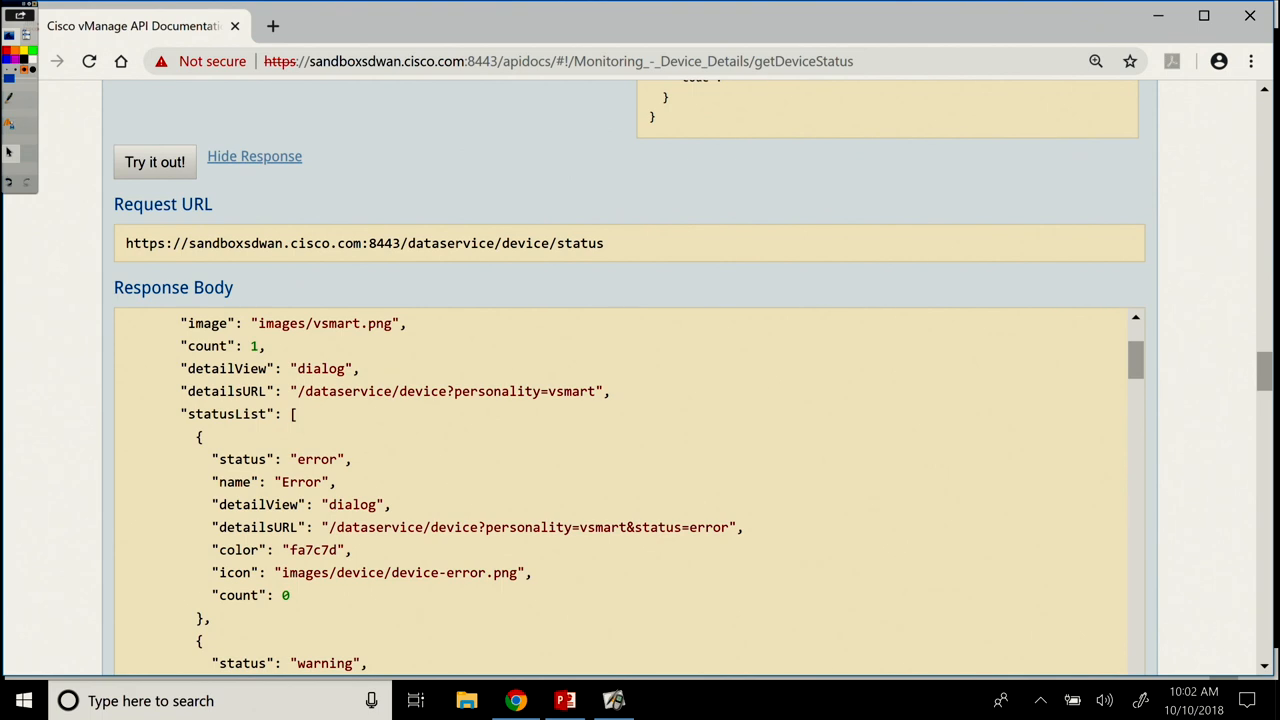
{"action": "scroll", "scroll_direction": "down", "scroll_amount": 3}
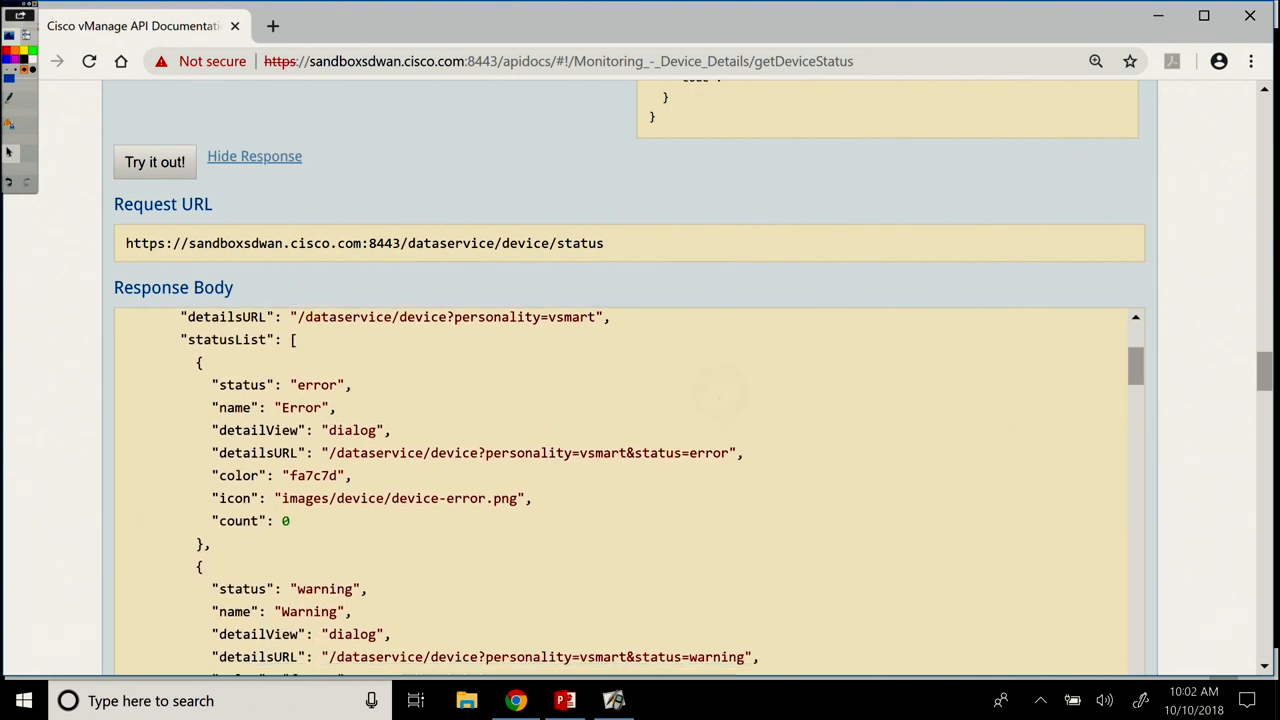
{"action": "scroll", "scroll_direction": "down", "scroll_amount": 3}
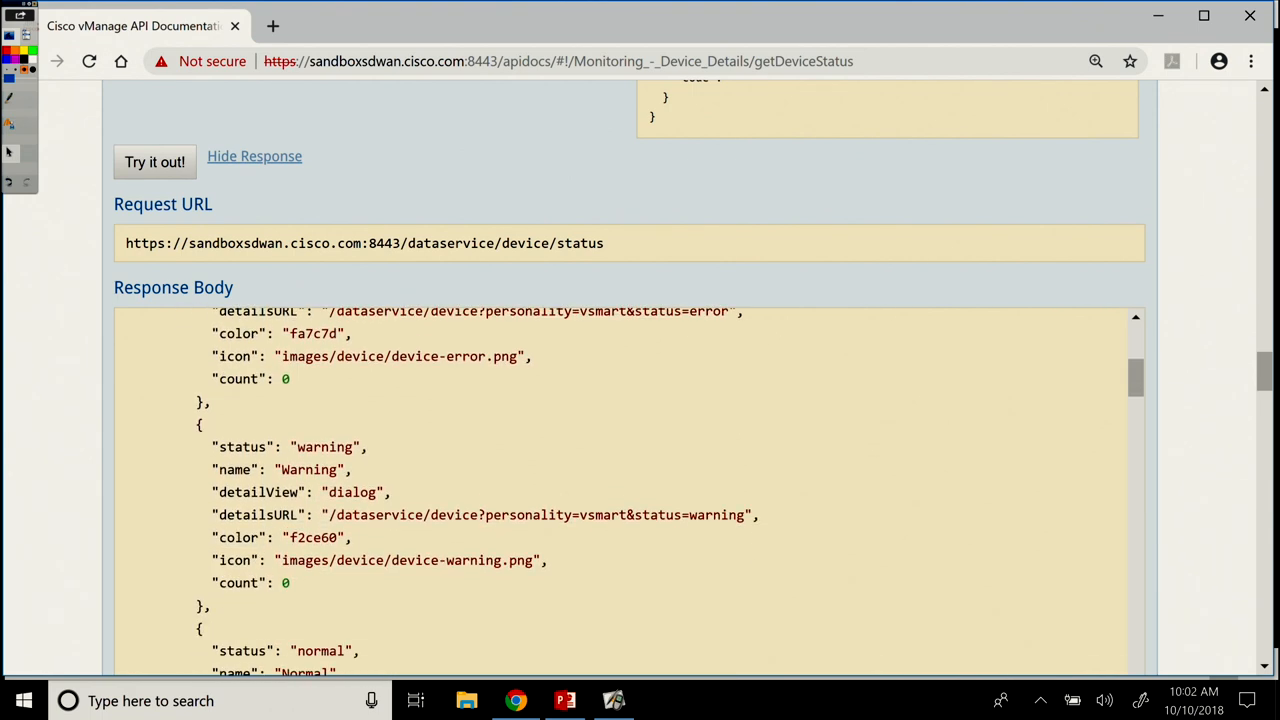
{"action": "scroll", "scroll_direction": "down", "scroll_amount": 3}
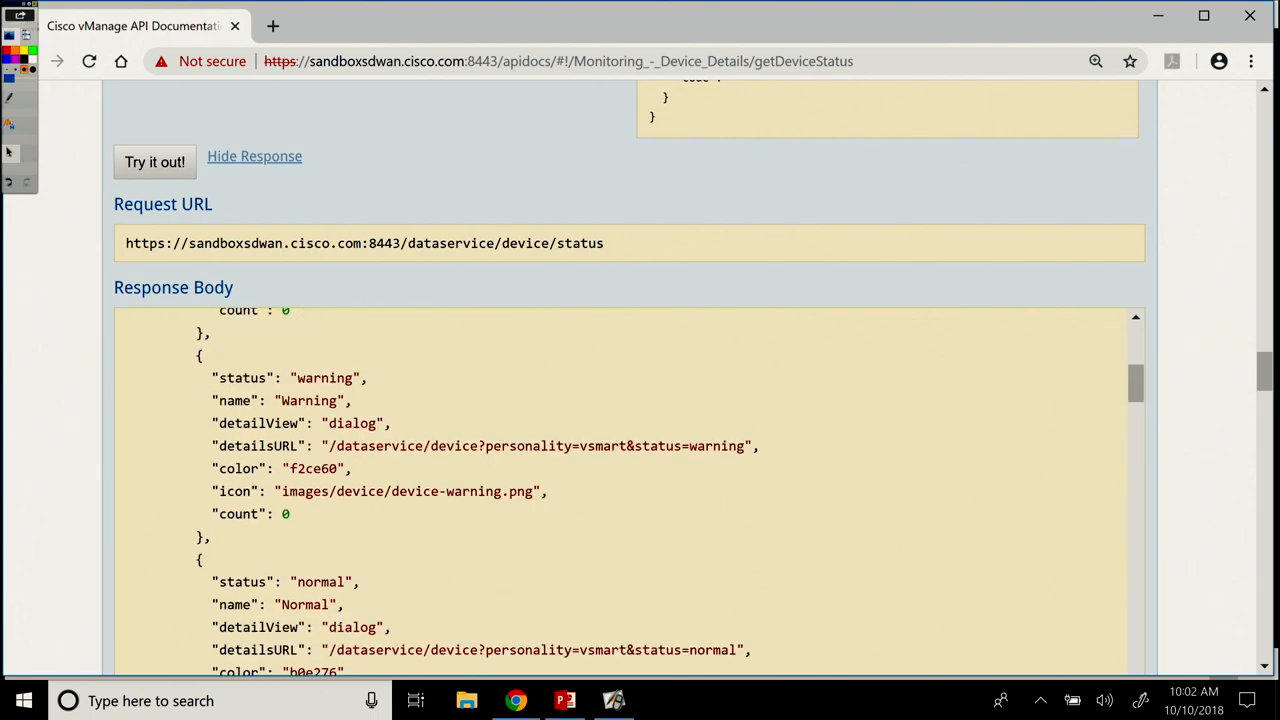
{"action": "scroll", "scroll_direction": "down", "scroll_amount": 3}
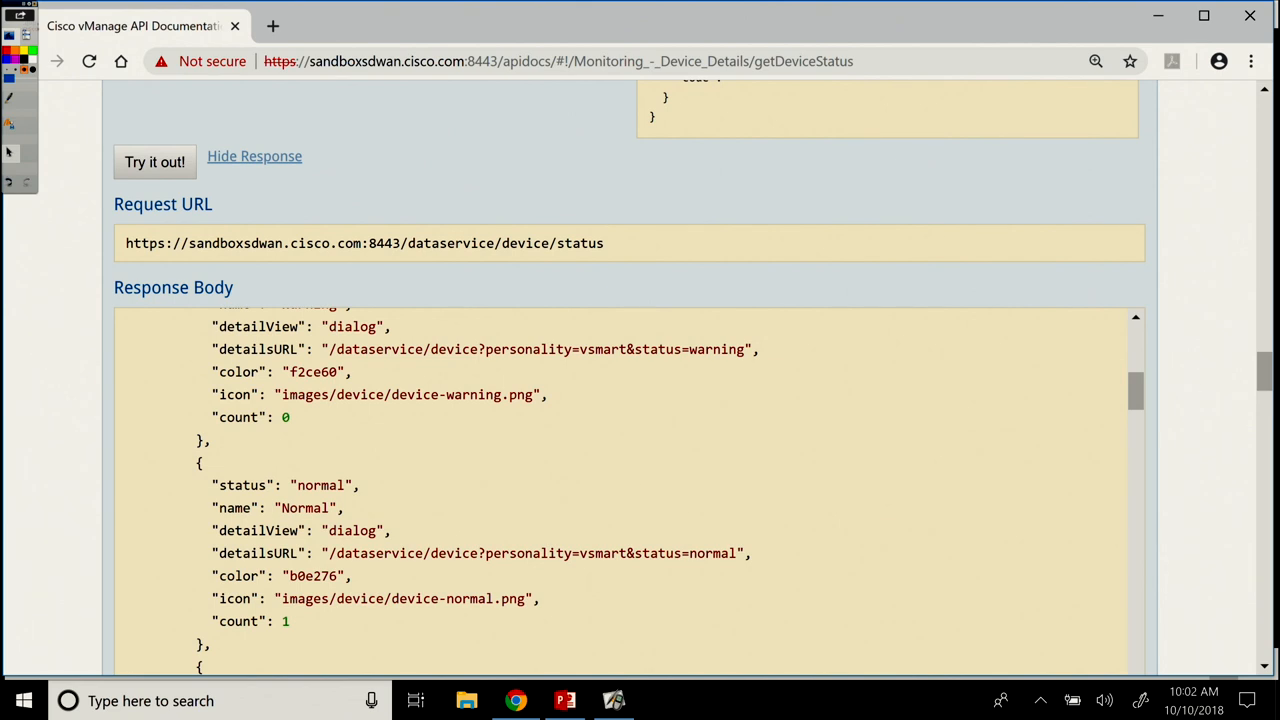
{"action": "scroll", "scroll_direction": "down", "scroll_amount": 3}
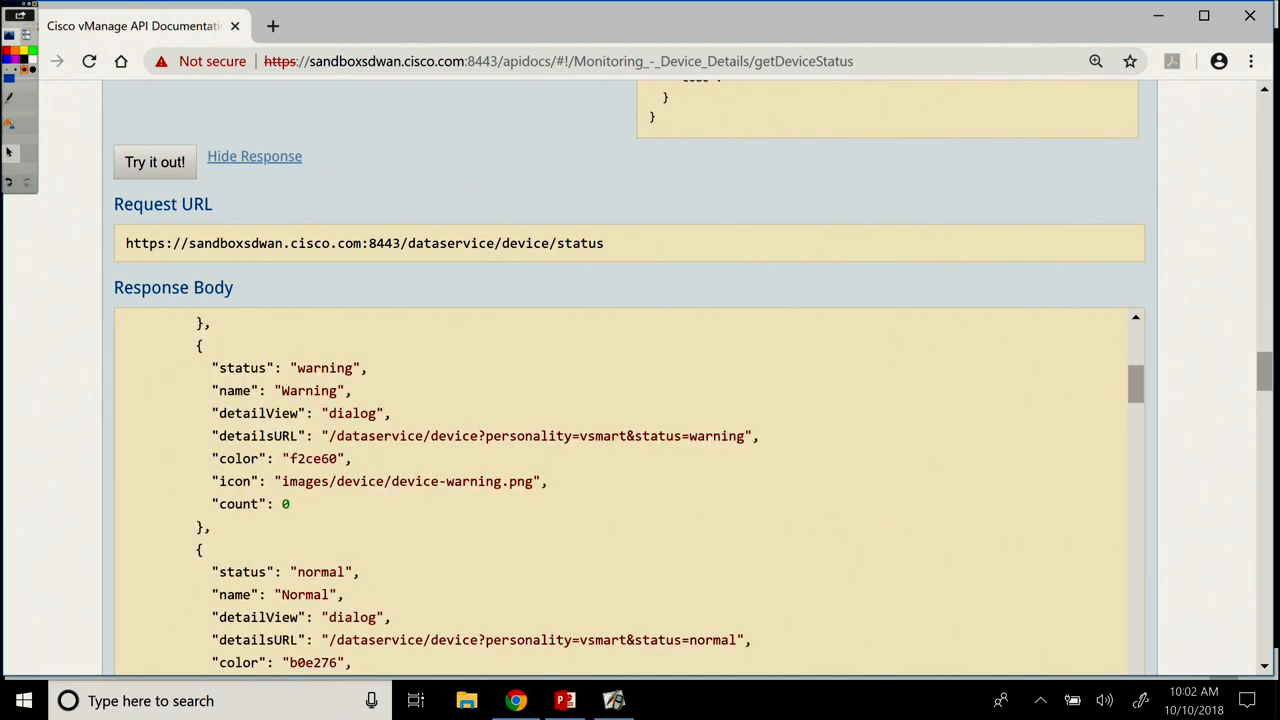